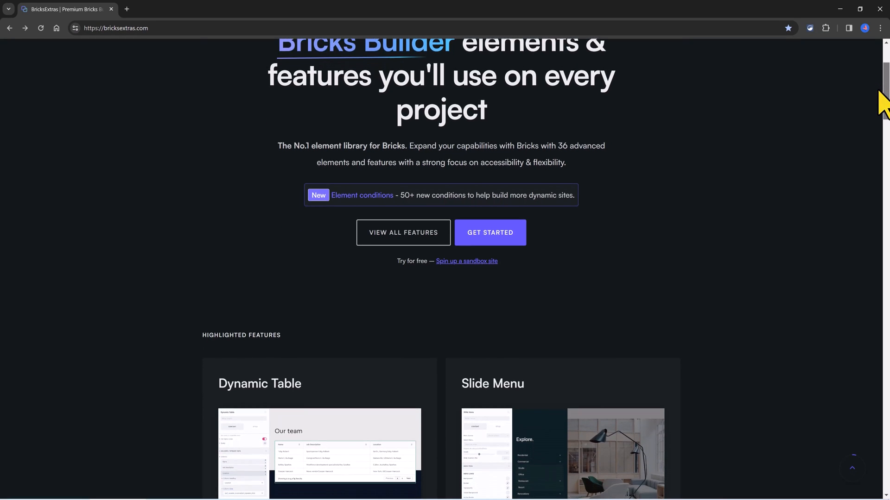
- Browse the Features / Docs page down through Interactive Elements and Element Effects to Dynamic Conditions
left_click(153, 56)
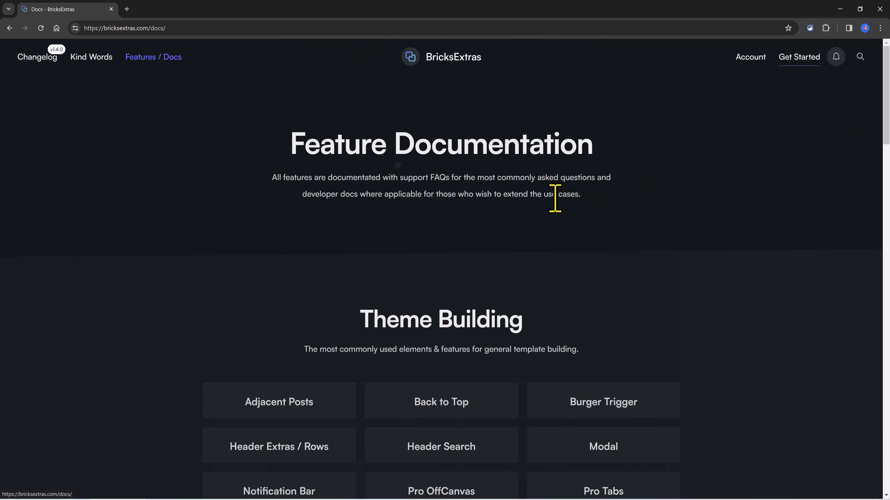
scroll("down", 3)
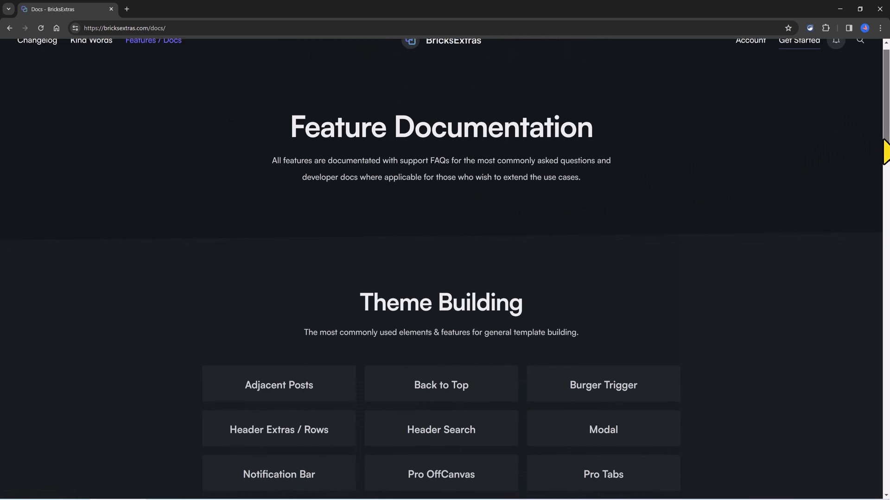
scroll("down", 3)
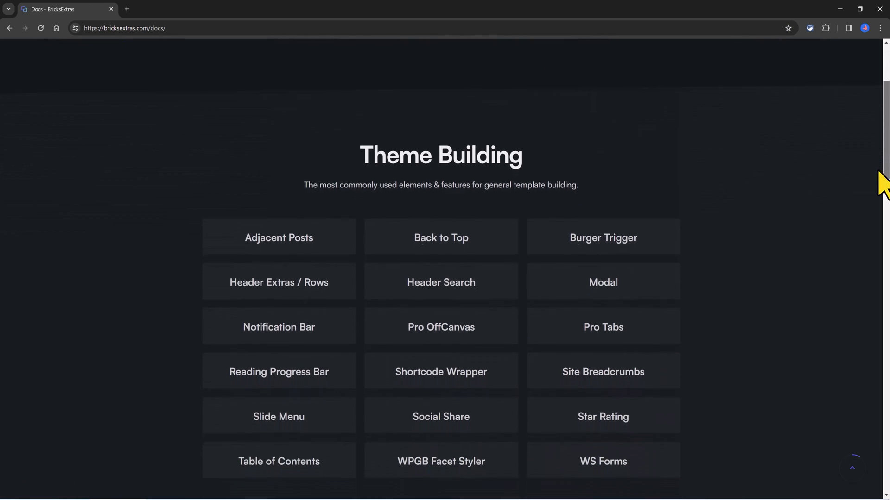
scroll("down", 3)
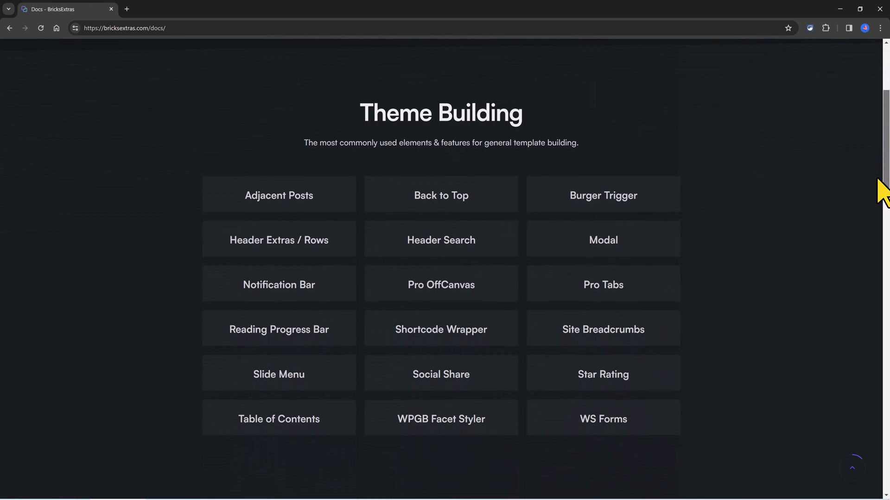
scroll("down", 3)
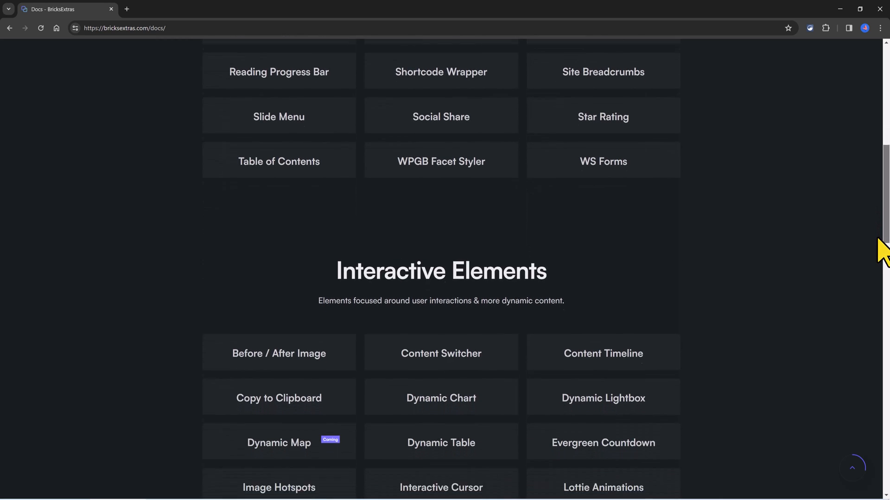
scroll("down", 3)
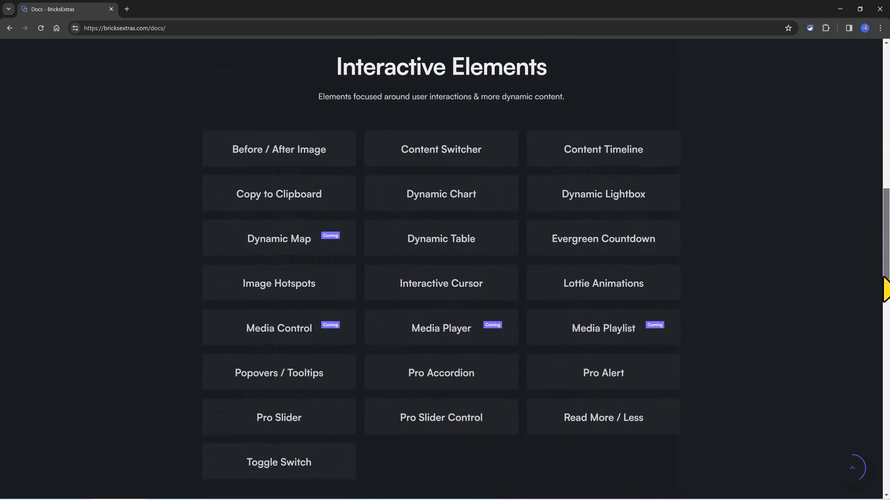
scroll("down", 3)
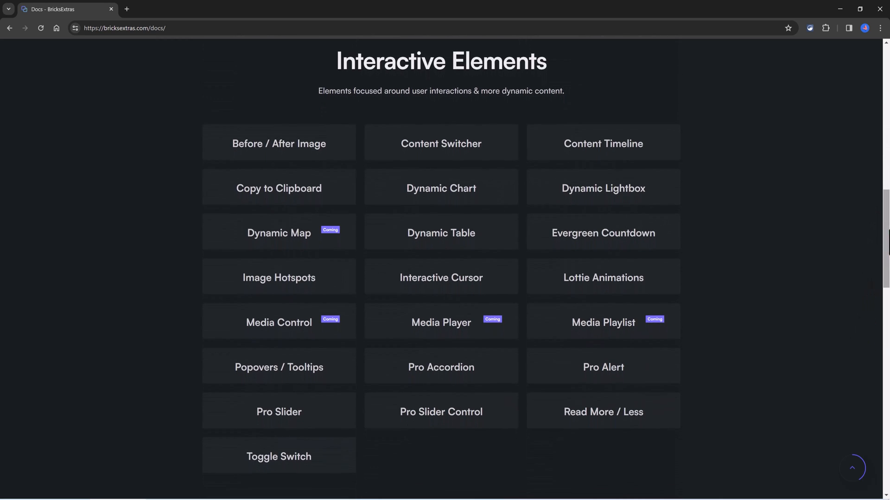
scroll("down", 3)
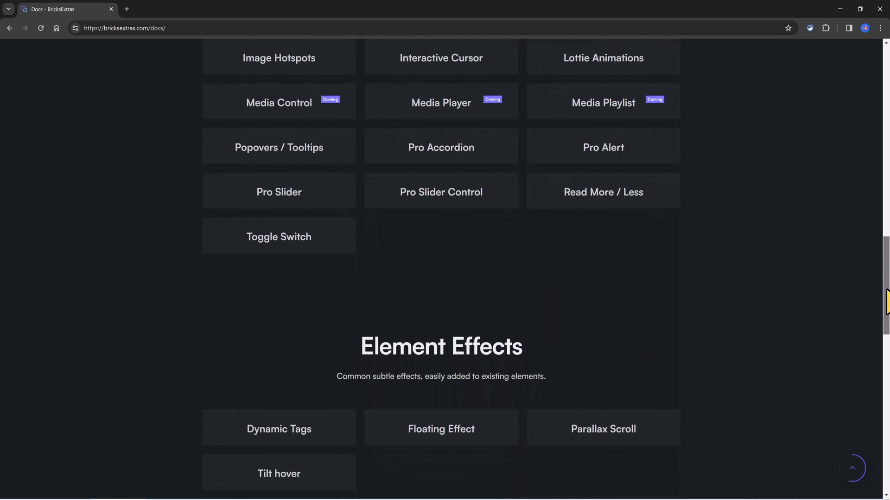
scroll("down", 3)
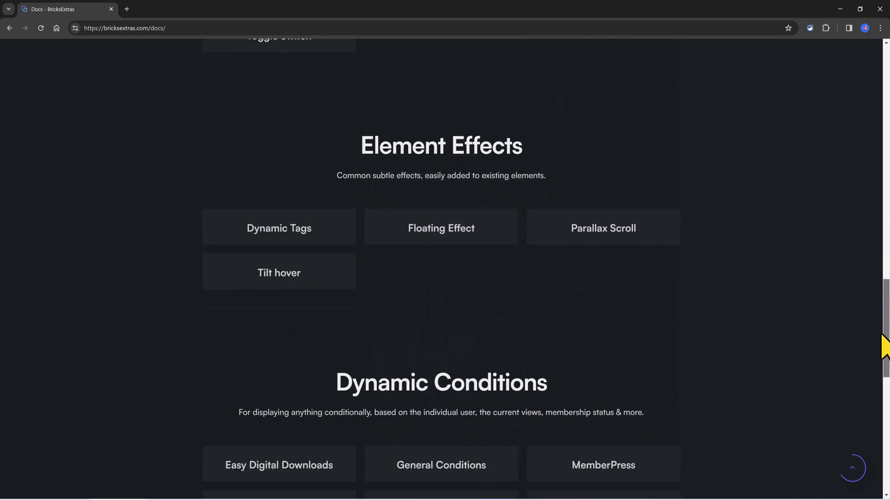
scroll("down", 3)
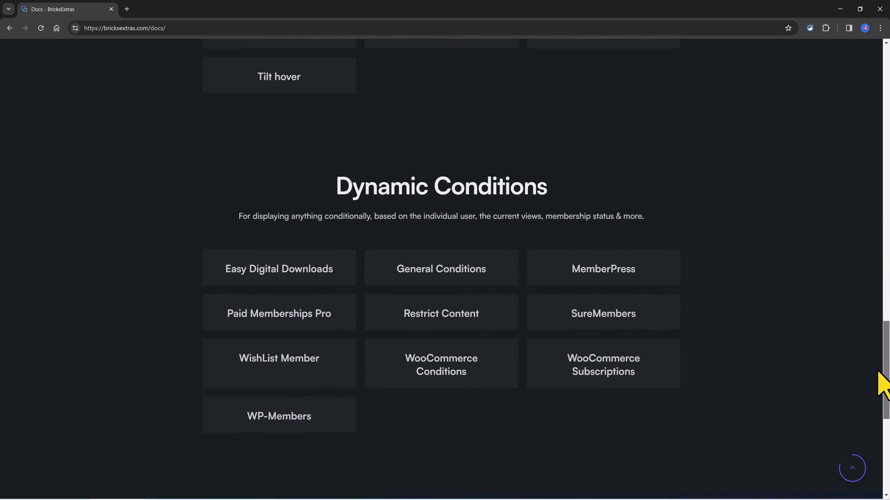
scroll("down", 3)
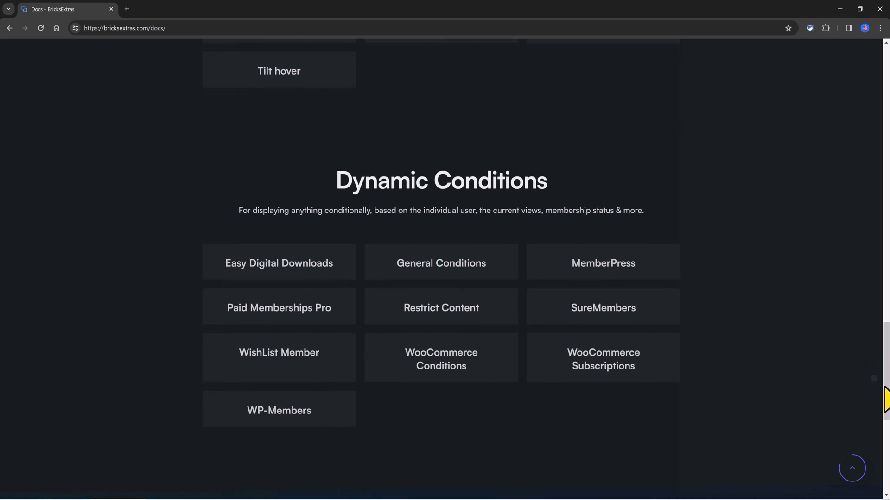
scroll("down", 3)
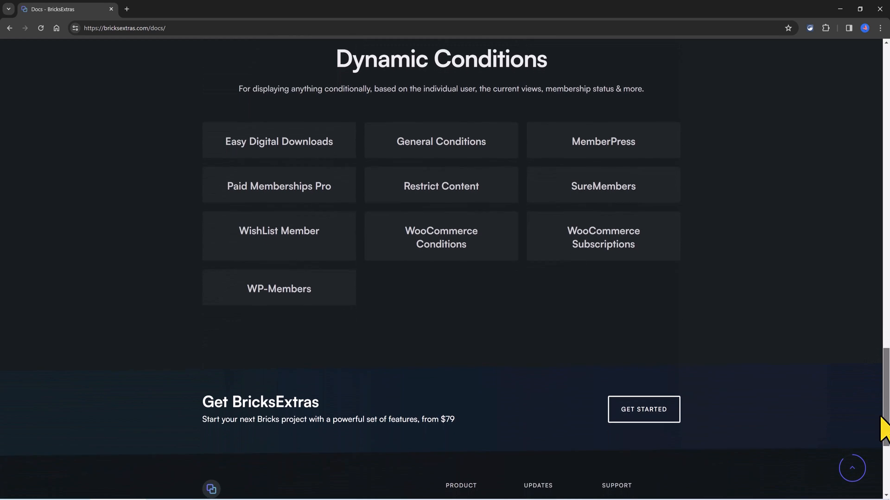
- View the Agency Plan pricing via Get Started, then switch to the Recipes Page builder window
left_click(643, 408)
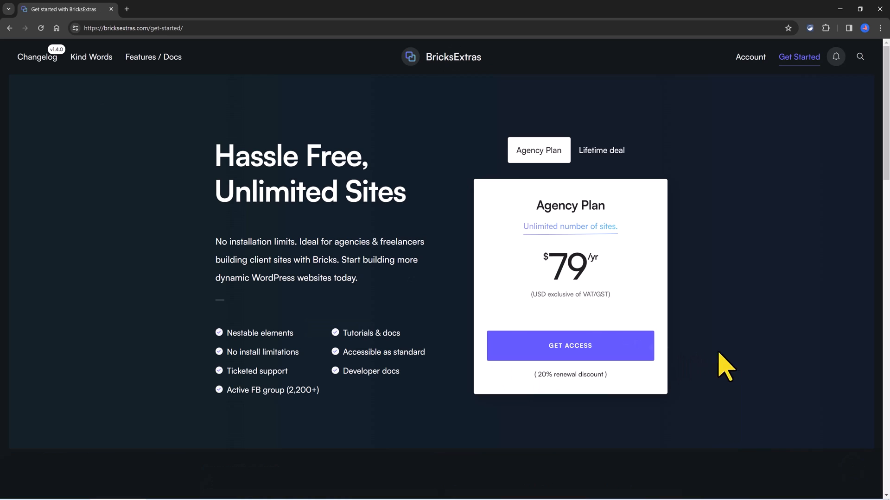
mouse_move(737, 365)
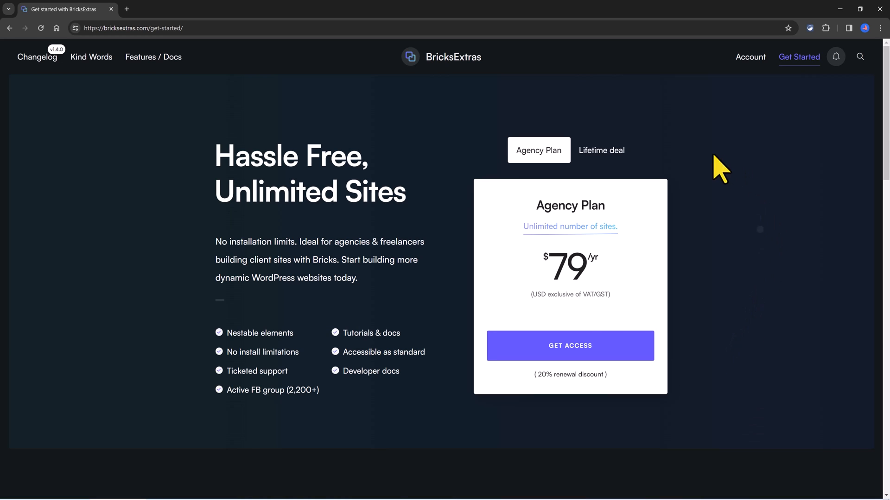
left_click(600, 150)
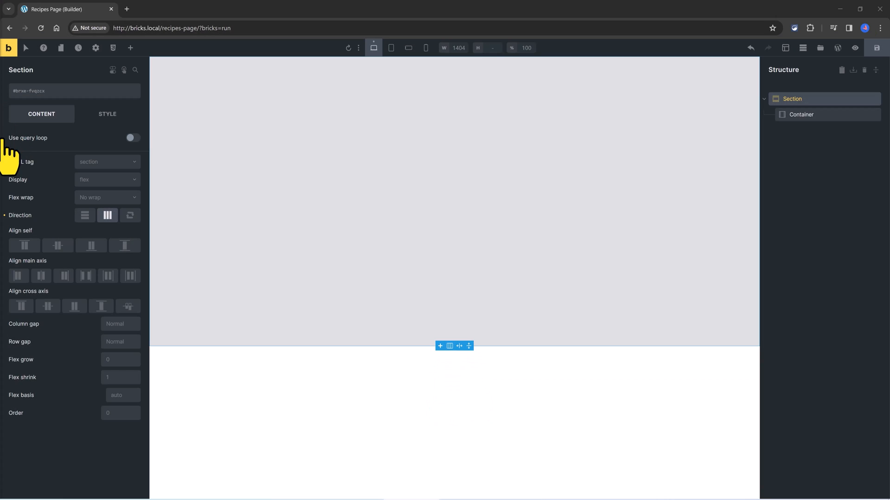
- Insert a Pro Slider into the Container and select it with its Slides / Layout settings shown
left_click(129, 47)
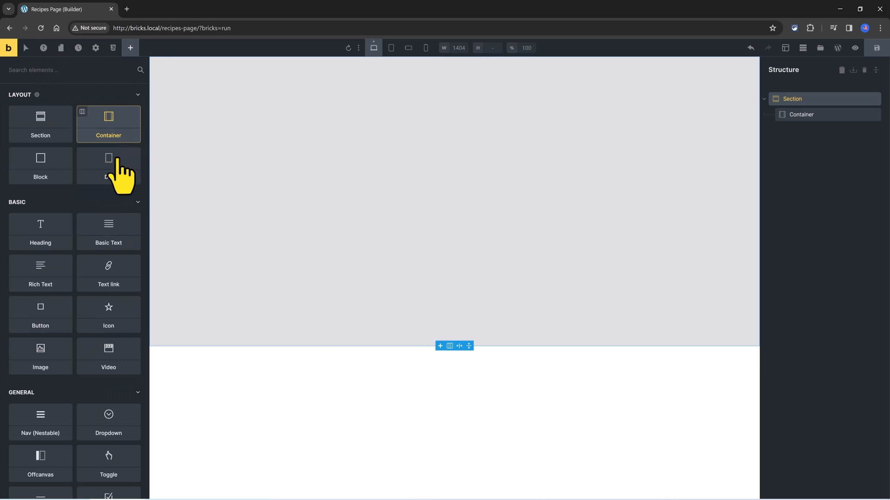
left_click(109, 165)
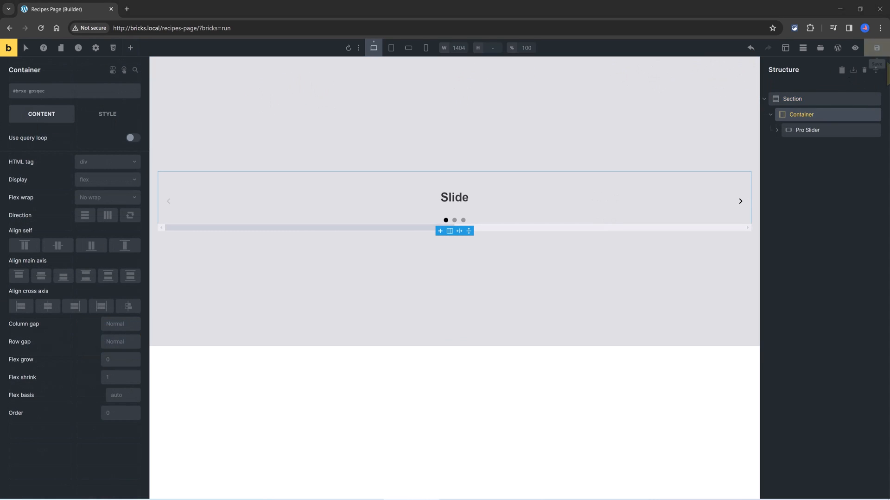
left_click(807, 130)
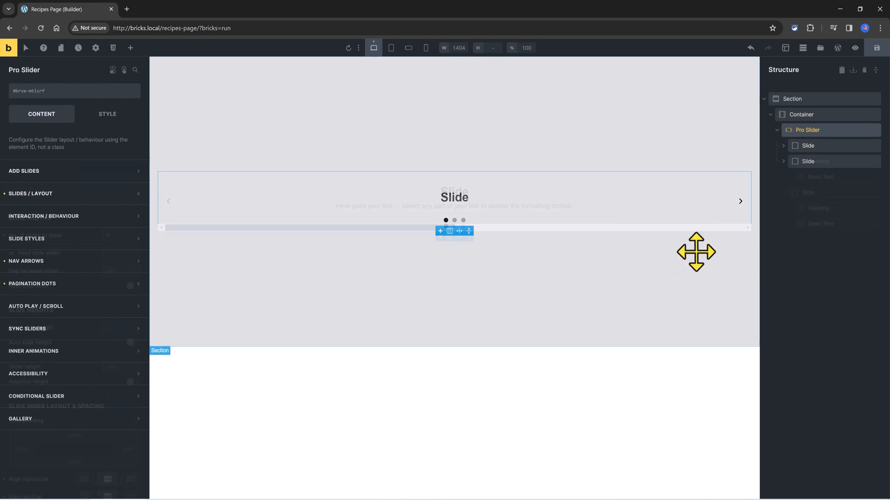
left_click(31, 193)
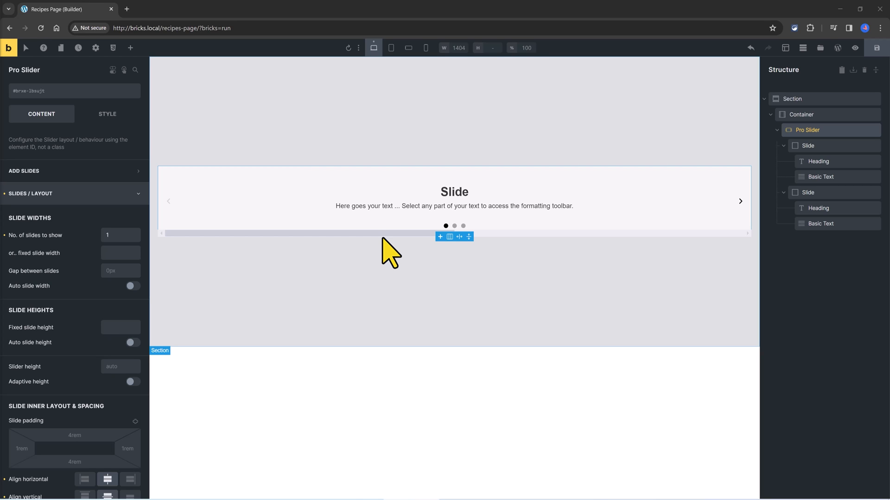
mouse_move(395, 250)
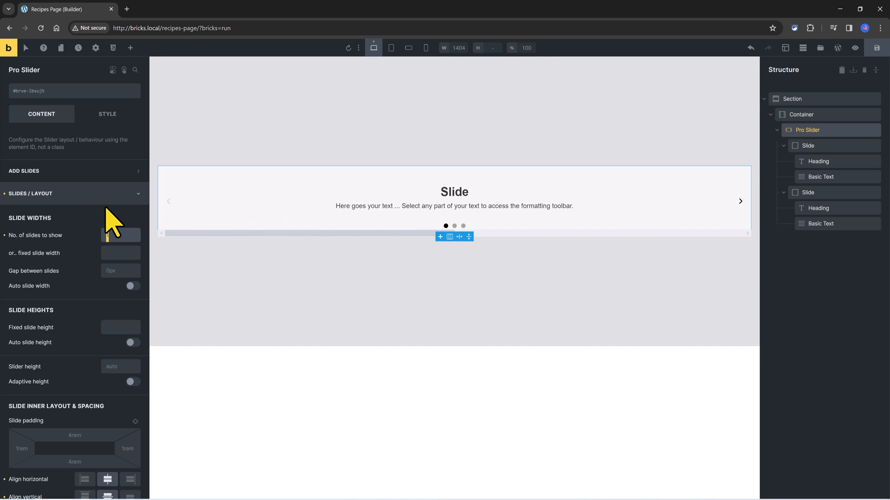
- Set the Pro Slider to show 2 slides with a gap of 25 between them
type("2")
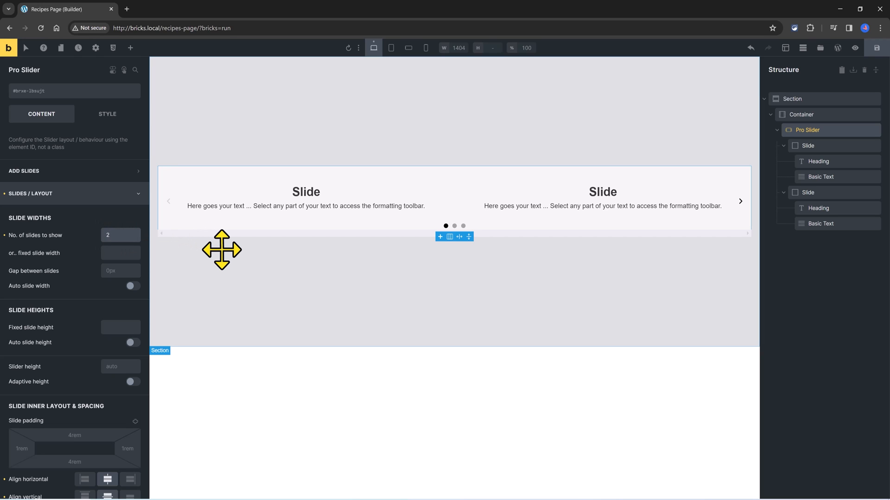
type("400")
type("25")
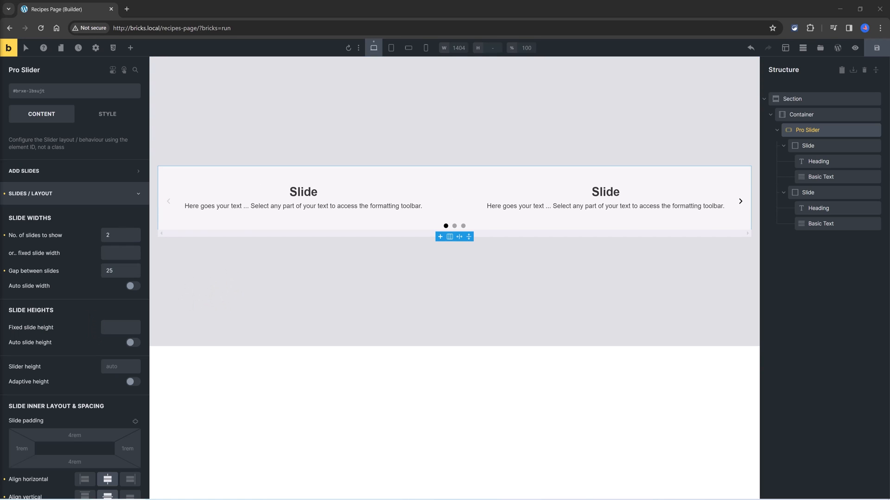
mouse_move(374, 47)
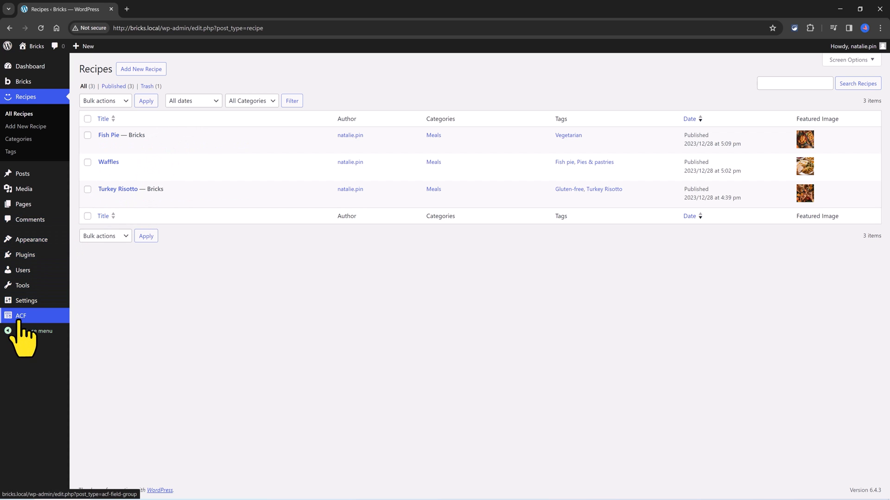
- Enable a query loop on the Slide with Type Posts and Post type Recipes
left_click(21, 315)
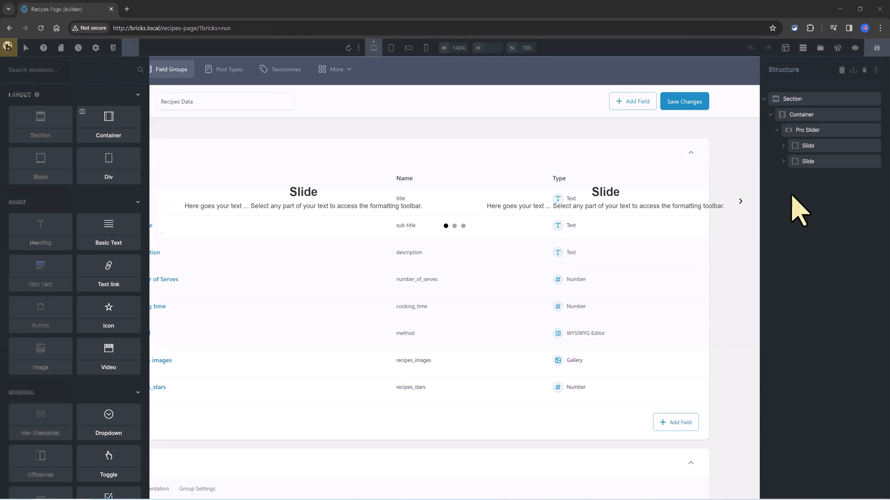
left_click(808, 146)
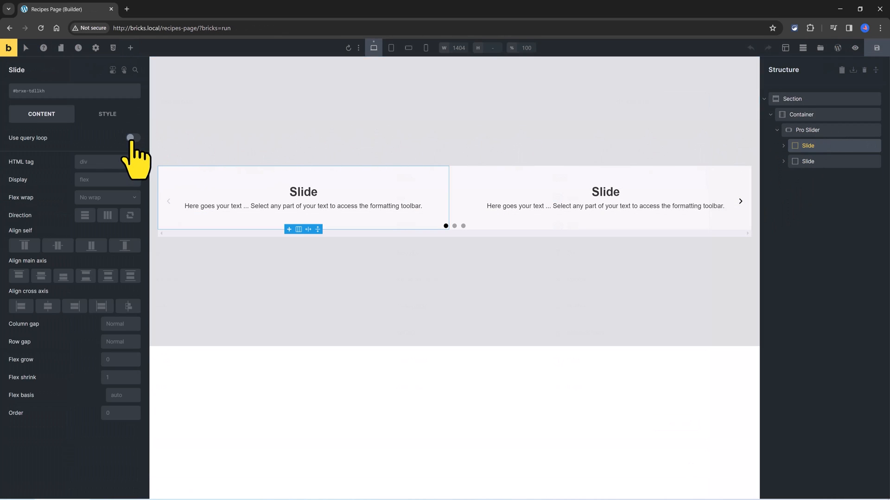
left_click(133, 138)
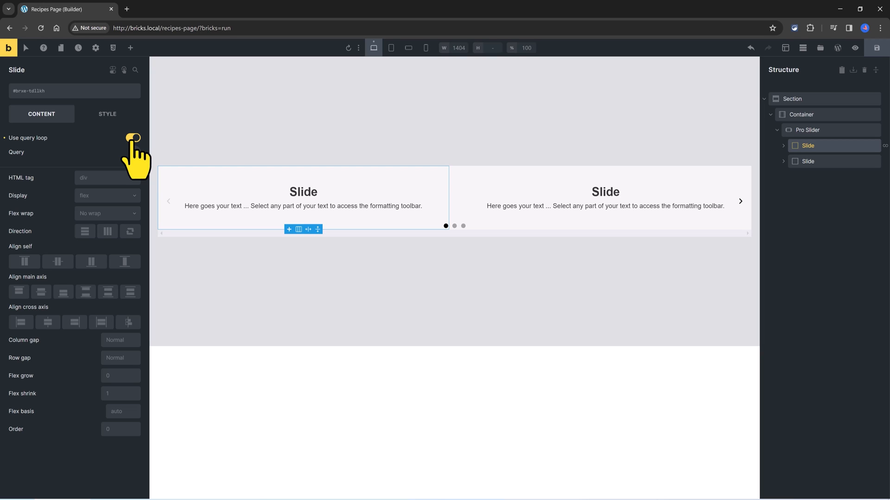
left_click(132, 138)
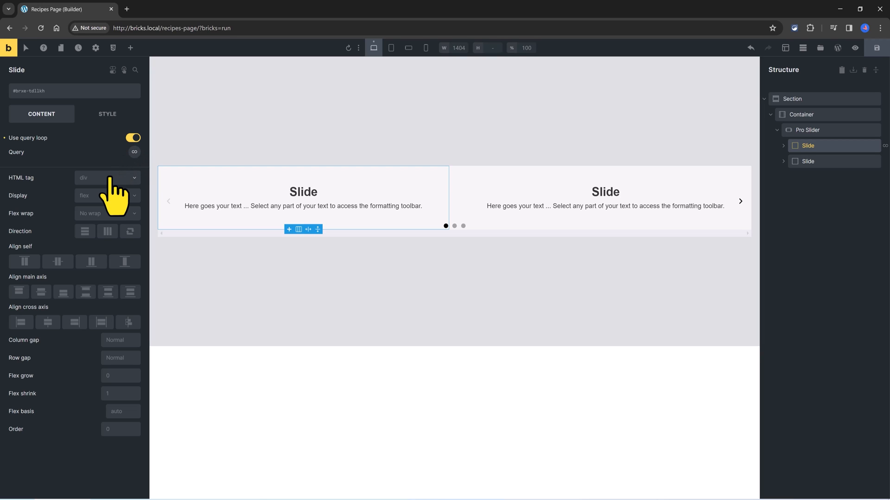
mouse_move(135, 162)
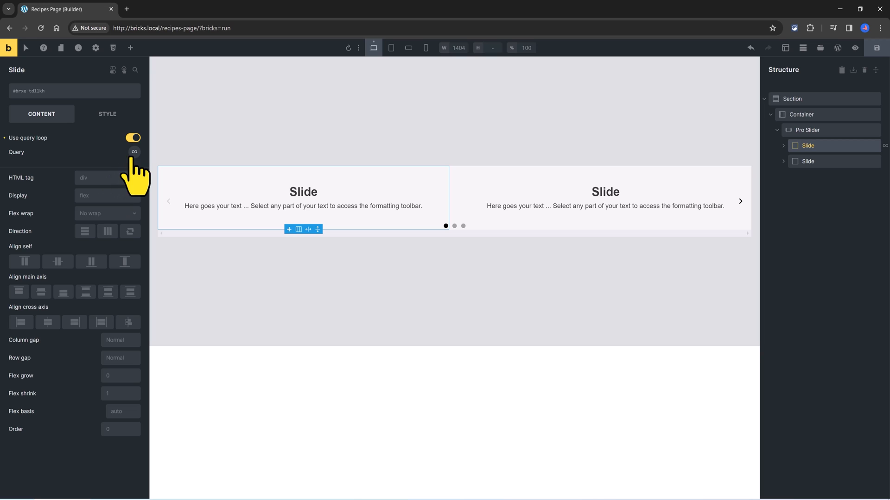
left_click(133, 151)
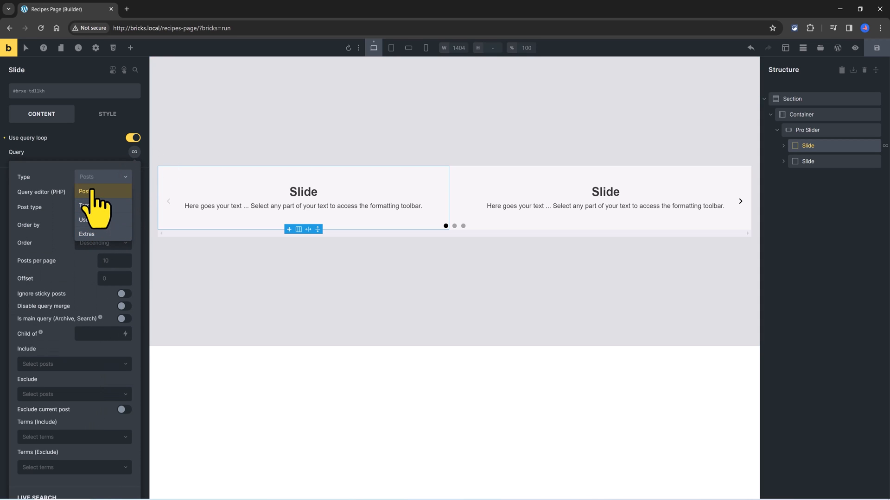
left_click(86, 191)
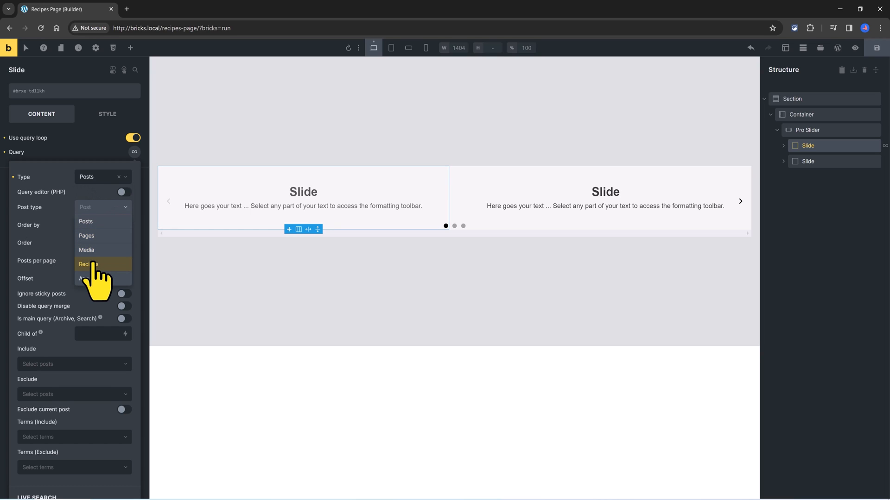
left_click(89, 264)
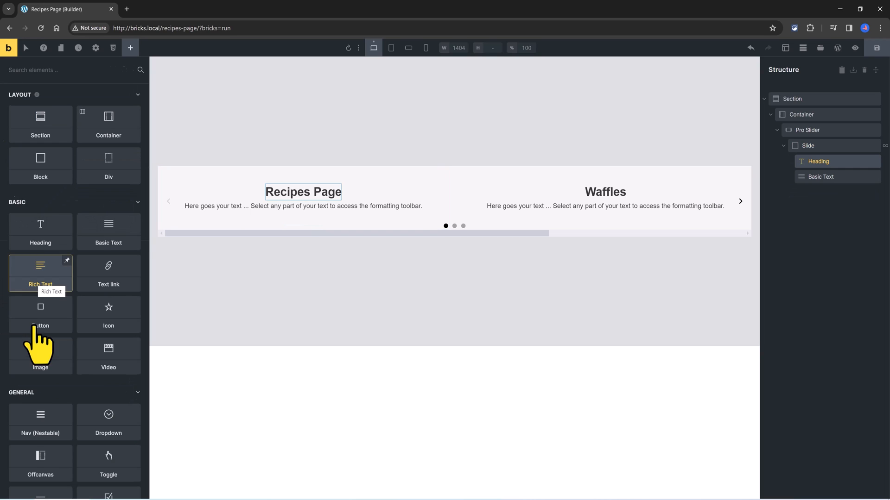
- Add an Image element to the Slide filled by the post's Featured image
left_click(40, 355)
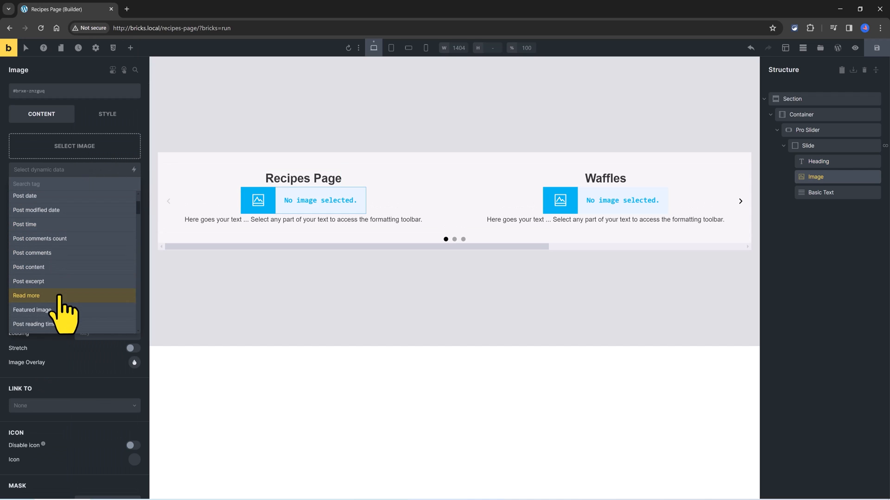
left_click(31, 309)
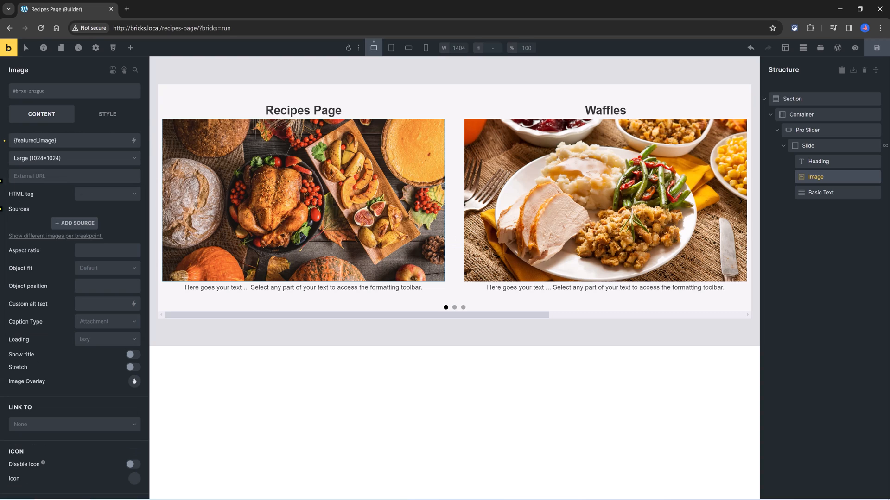
left_click(108, 115)
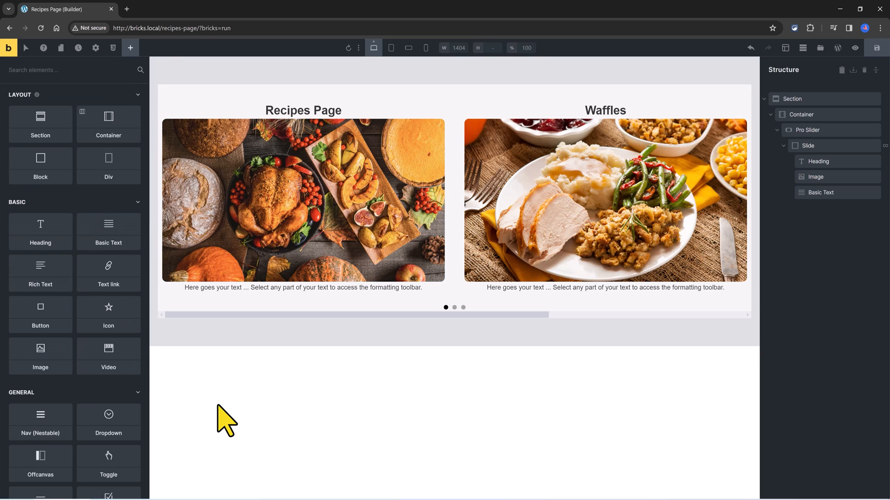
- Move the Image above the Heading and add a Basic Text showing the recipe subtitle and description
left_click(302, 287)
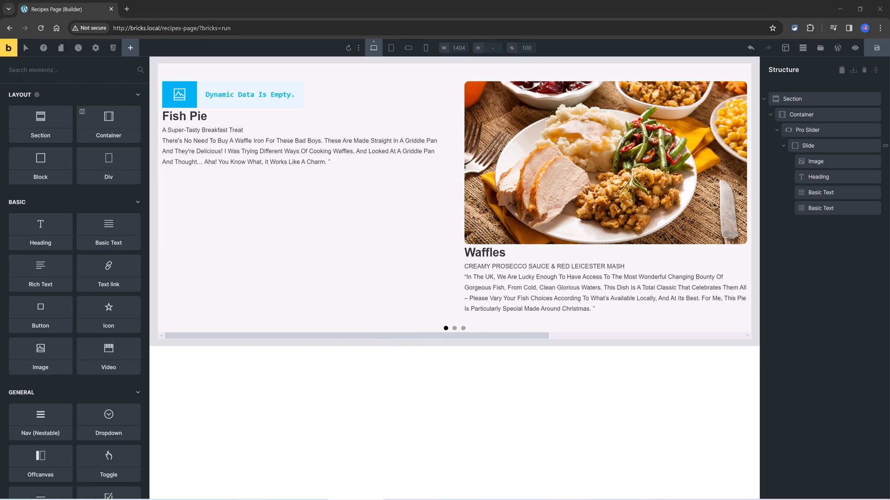
left_click(806, 130)
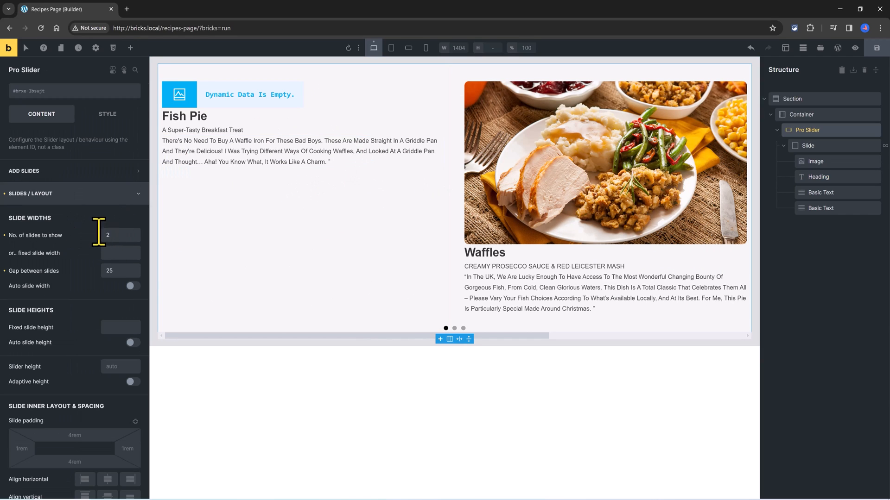
- Set No. of slides to show to 3 and preview the tablet and mobile breakpoints
type("3")
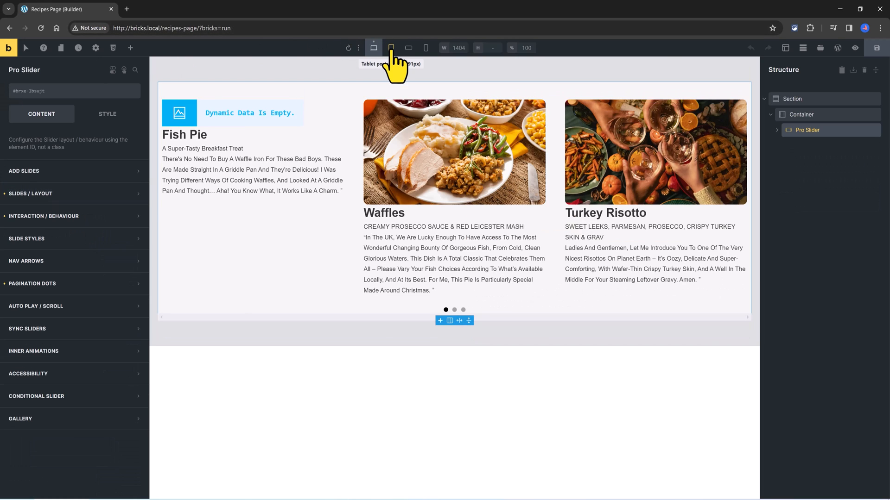
left_click(408, 47)
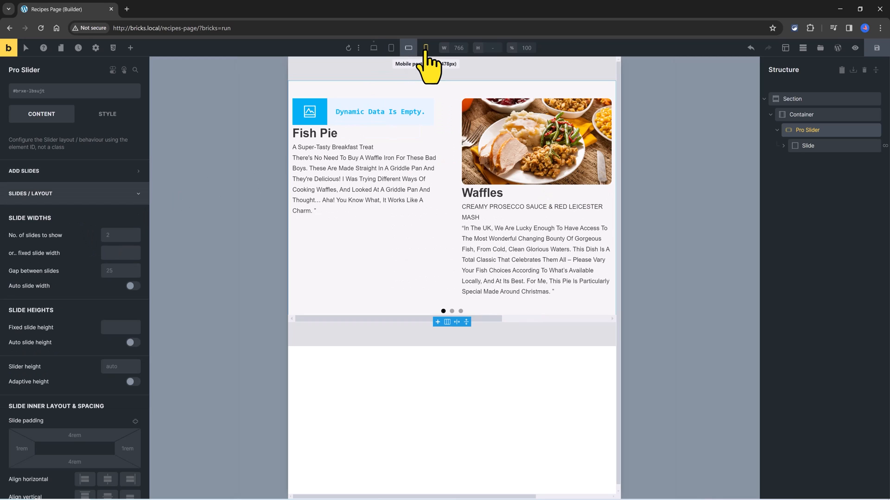
left_click(119, 234)
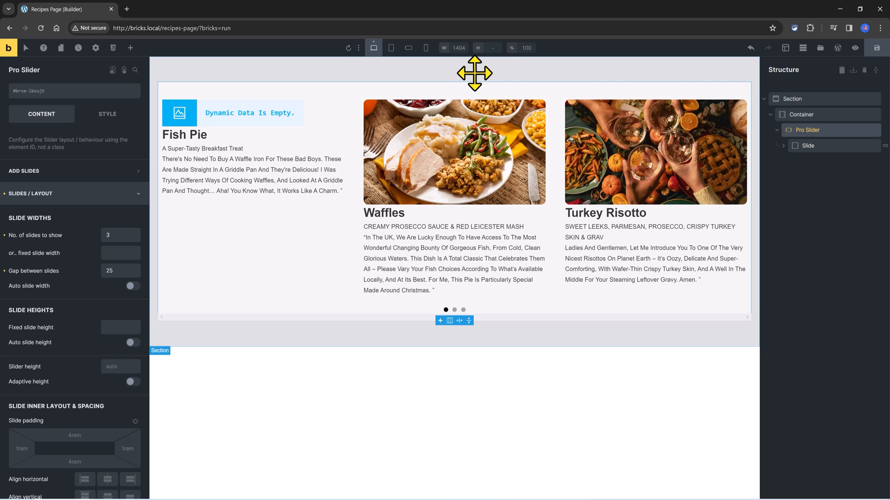
- Select the Container in the Structure panel and show its Style settings
left_click(179, 113)
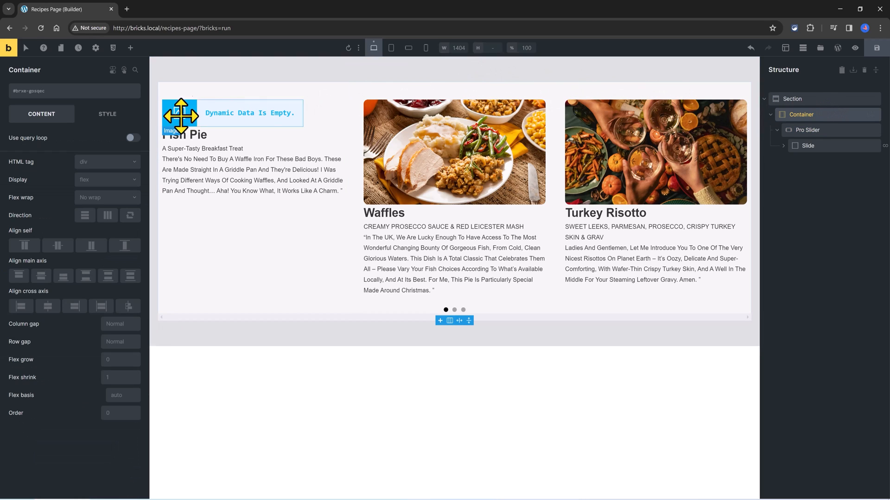
left_click(108, 114)
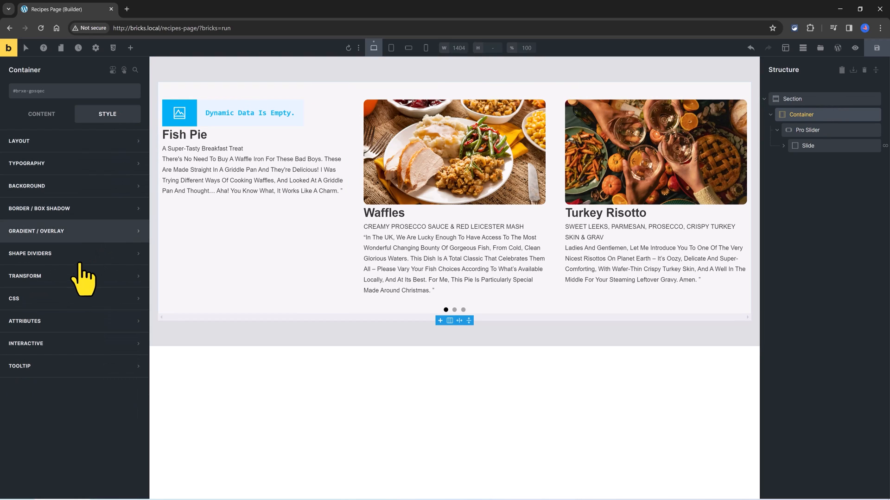
left_click(19, 141)
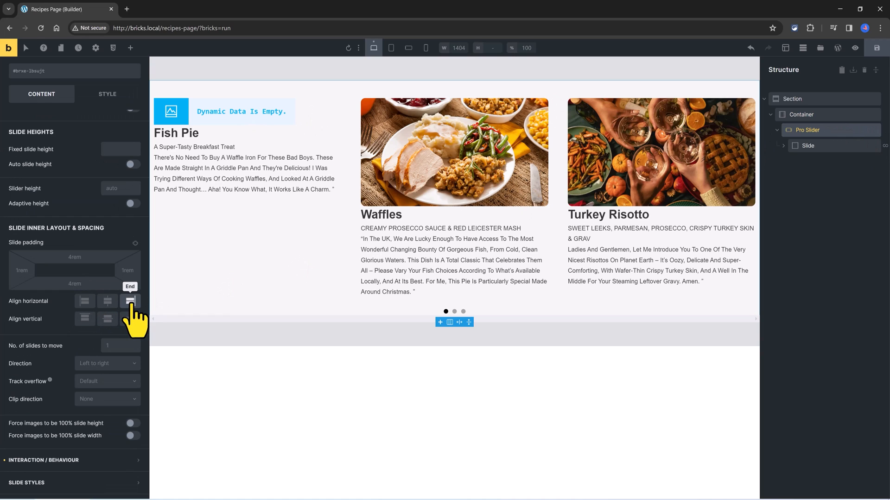
mouse_move(37, 338)
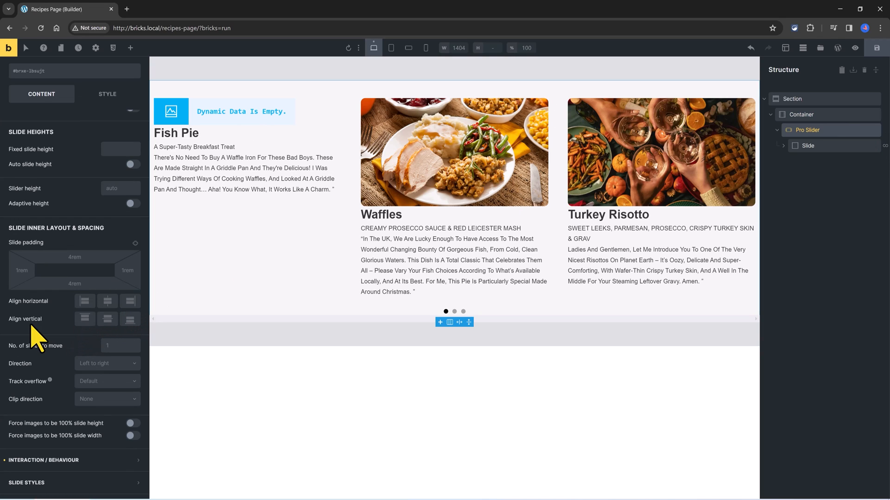
- Align slide content Center horizontally and vertically, and set Lazy load to Nearby
left_click(107, 318)
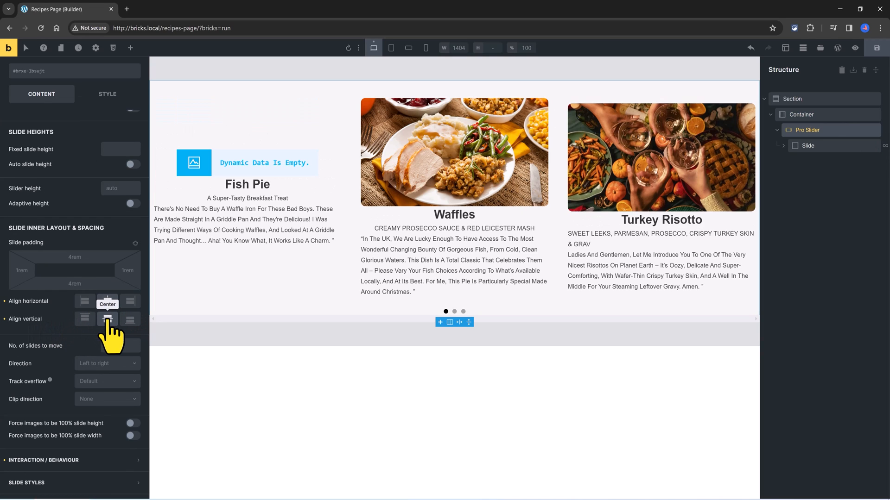
left_click(84, 317)
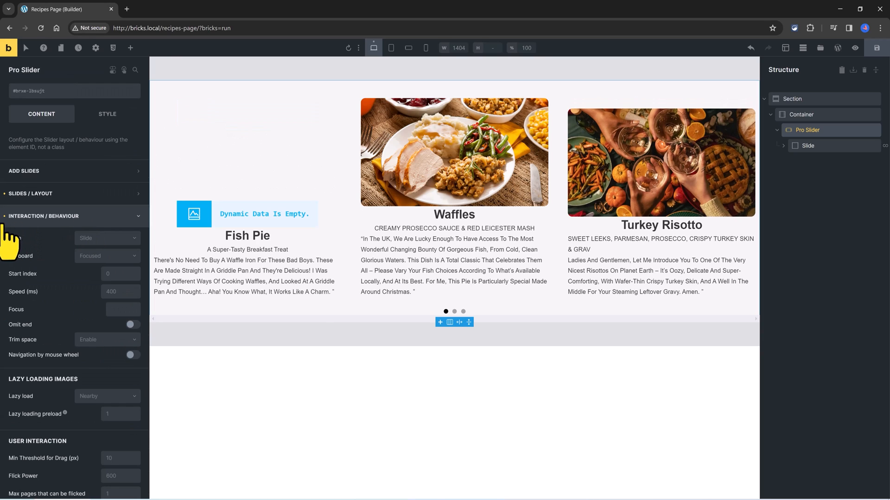
mouse_move(82, 341)
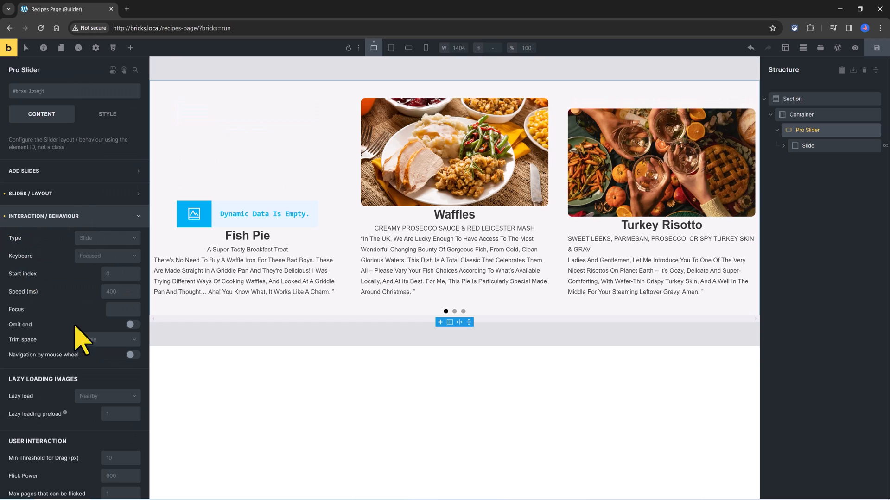
left_click(107, 337)
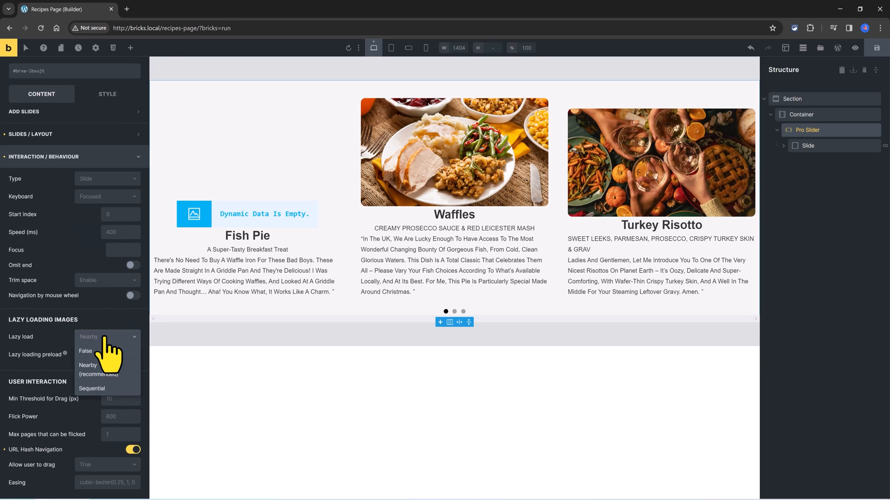
left_click(88, 369)
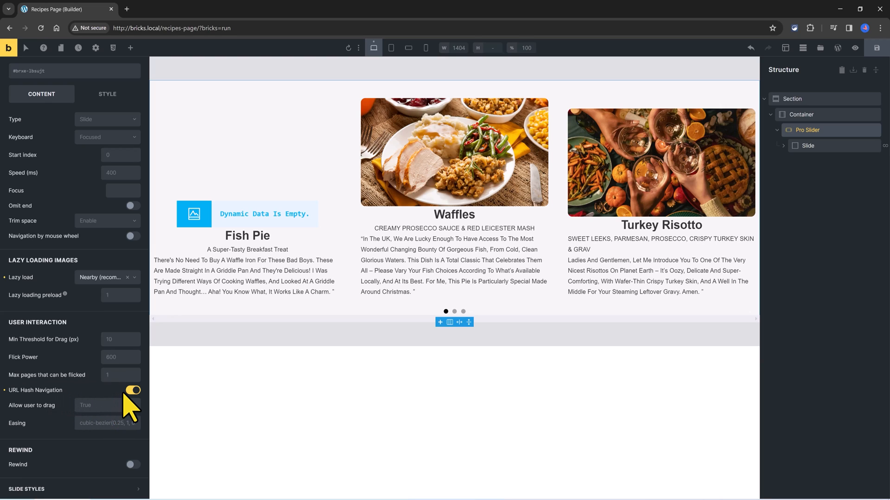
left_click(132, 390)
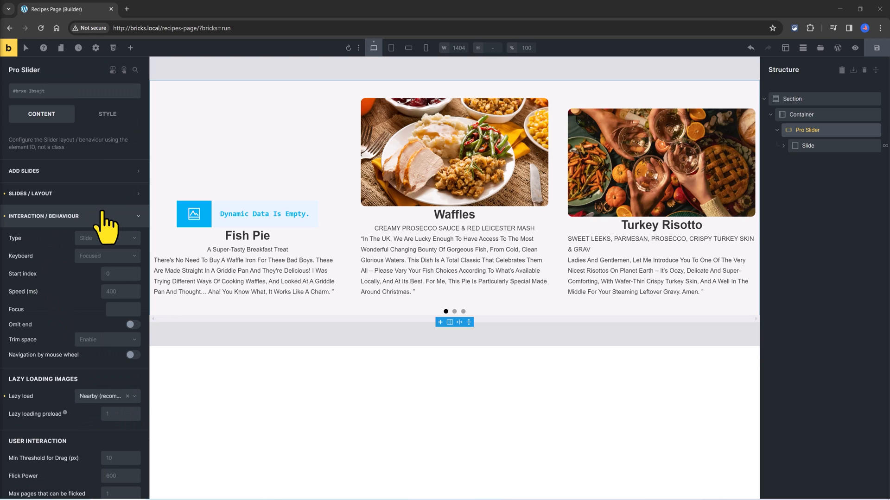
mouse_move(109, 227)
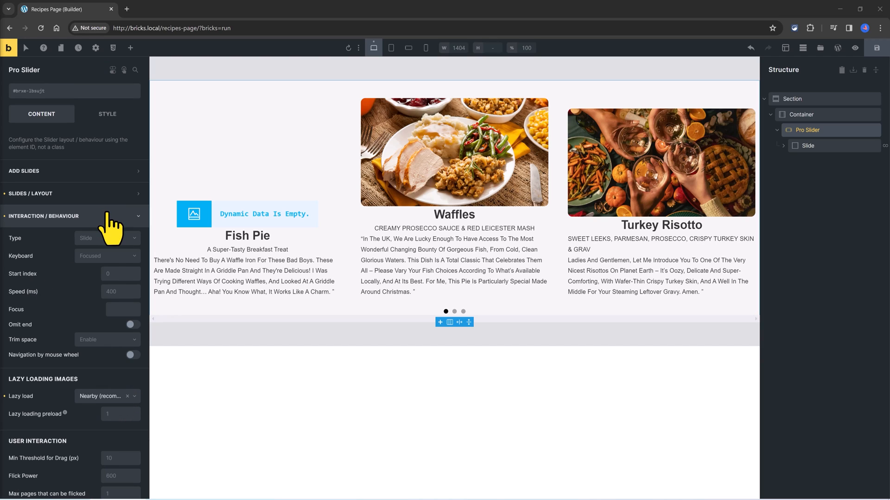
- Set the slider's Interaction / Behaviour Type to Loop so it cycles endlessly
left_click(107, 239)
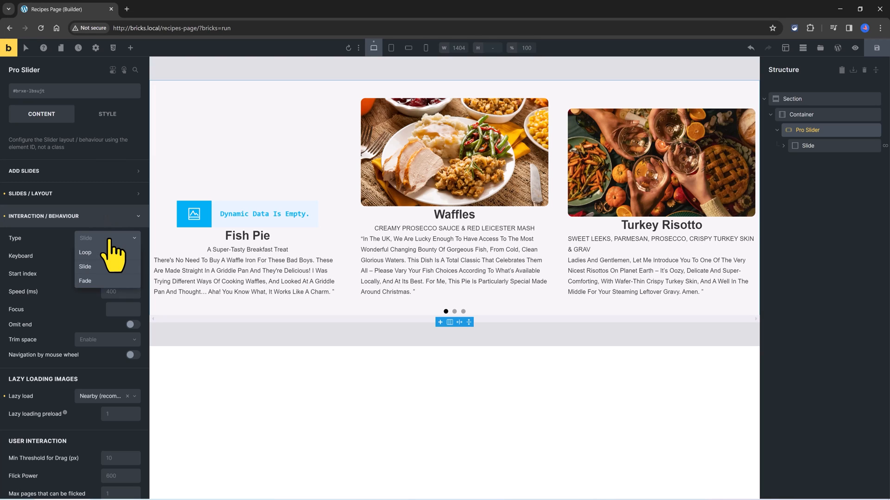
left_click(85, 252)
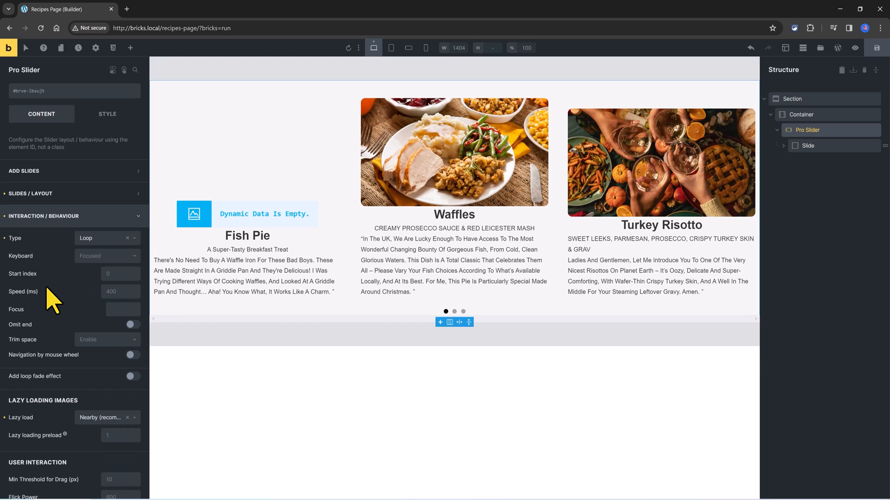
left_click(44, 216)
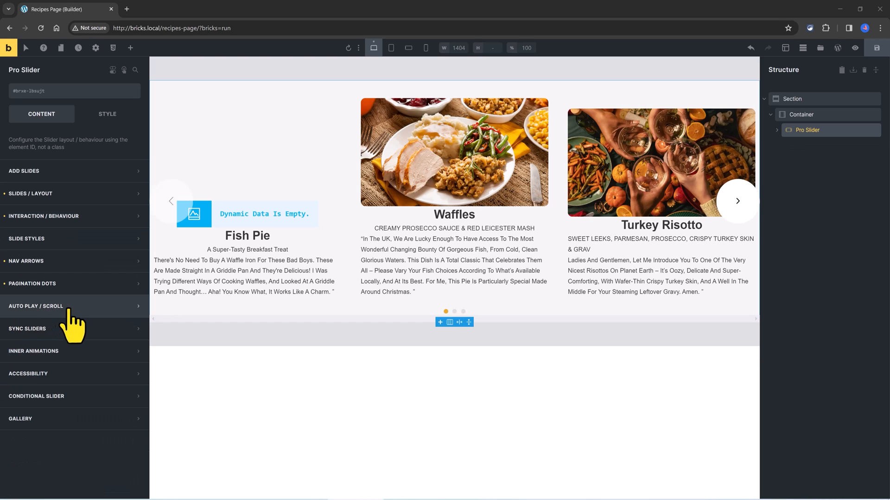
- Set Auto Play / Scroll Enable to Auto scroll (continuous), then move on to Sync Sliders
left_click(36, 306)
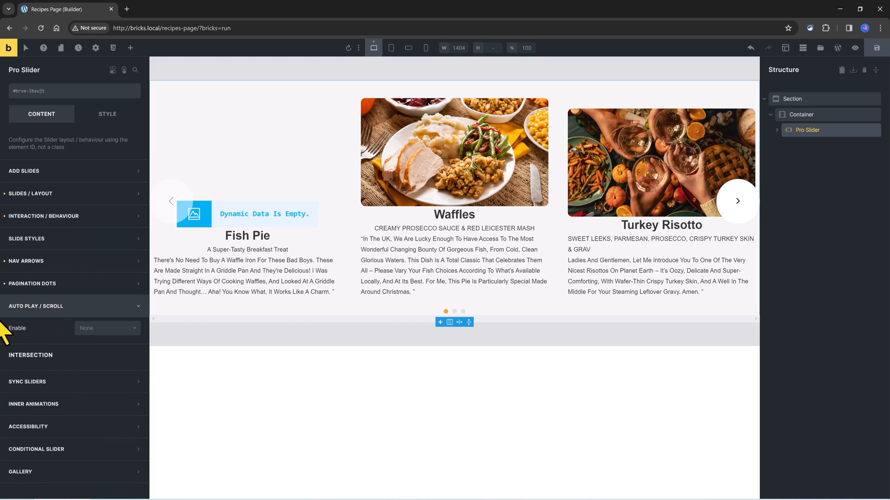
left_click(106, 328)
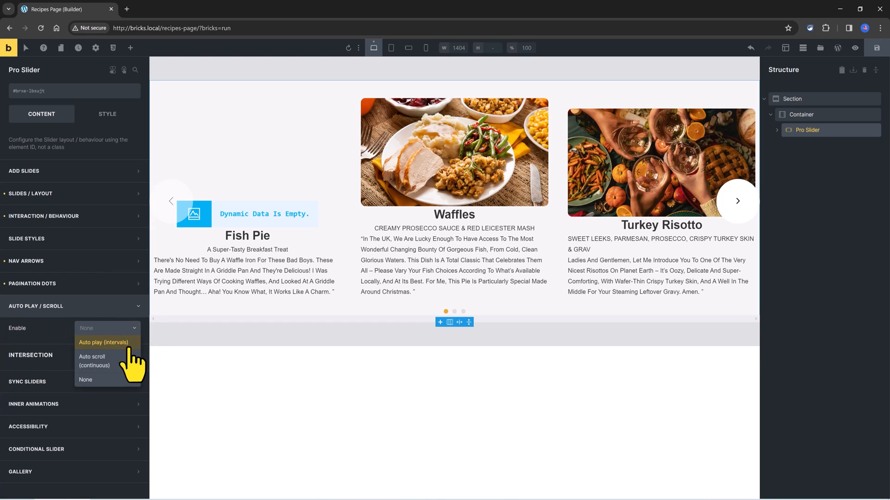
mouse_move(137, 358)
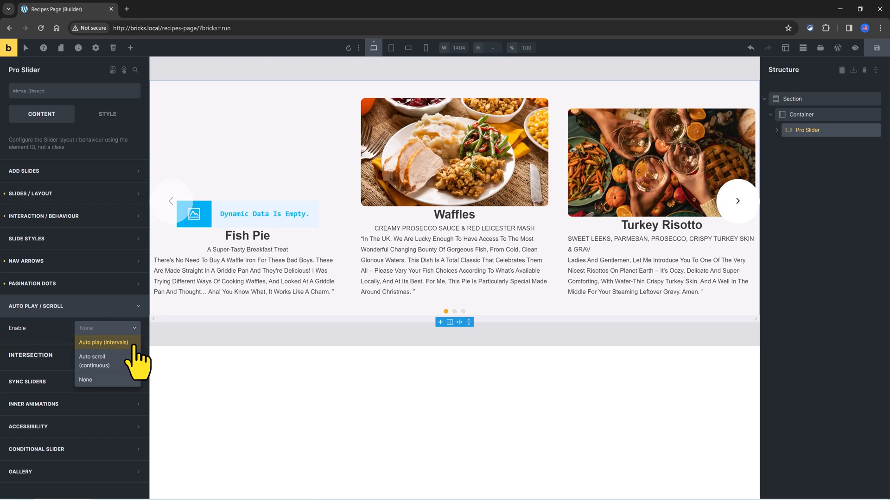
mouse_move(113, 361)
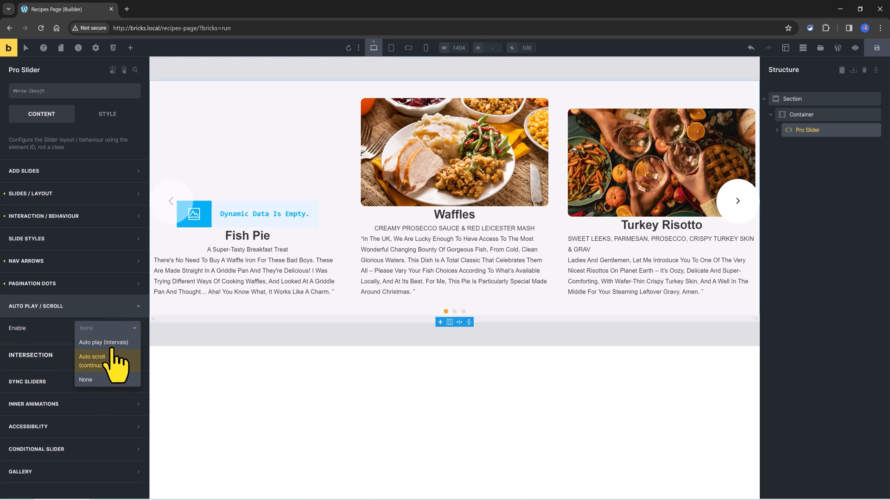
left_click(92, 361)
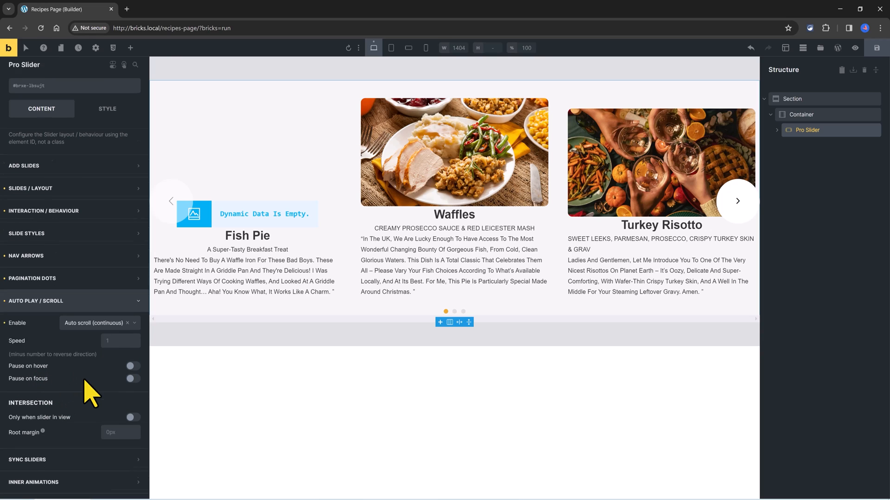
left_click(36, 301)
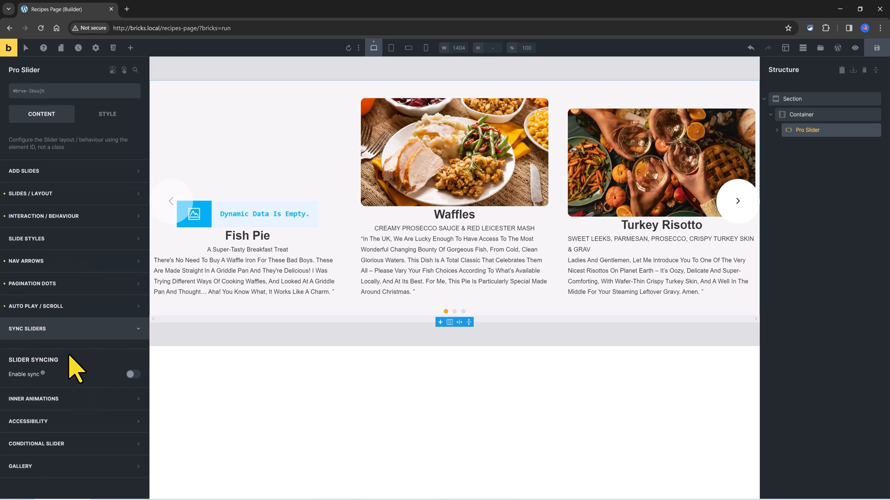
- Turn on Retrigger for Inner Animations and Disable slider if not enough slides under Conditional Slider
left_click(133, 373)
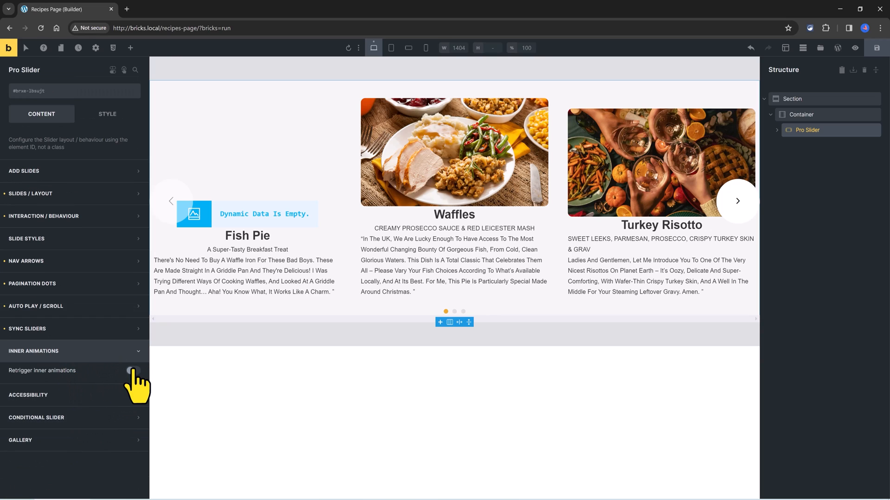
left_click(132, 371)
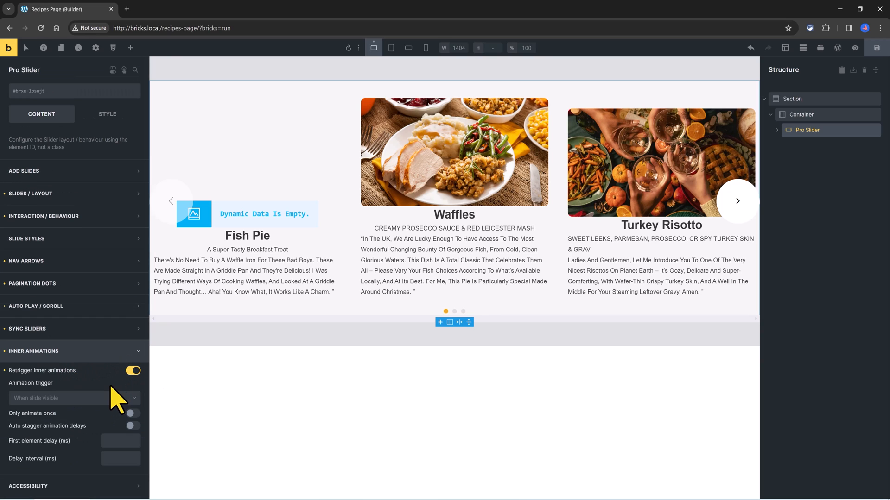
left_click(37, 350)
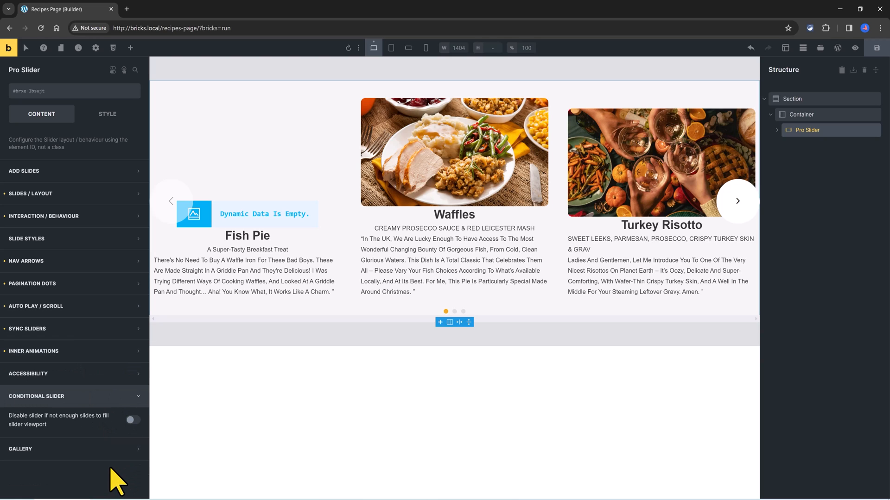
left_click(133, 420)
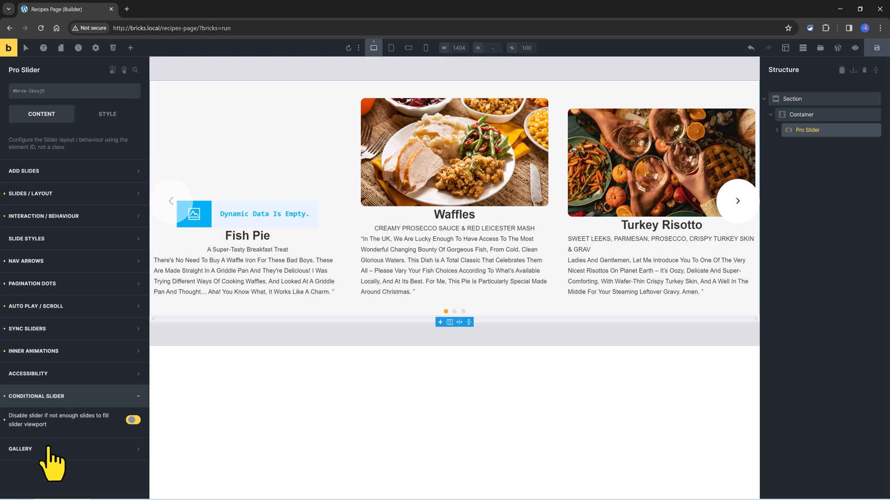
left_click(36, 396)
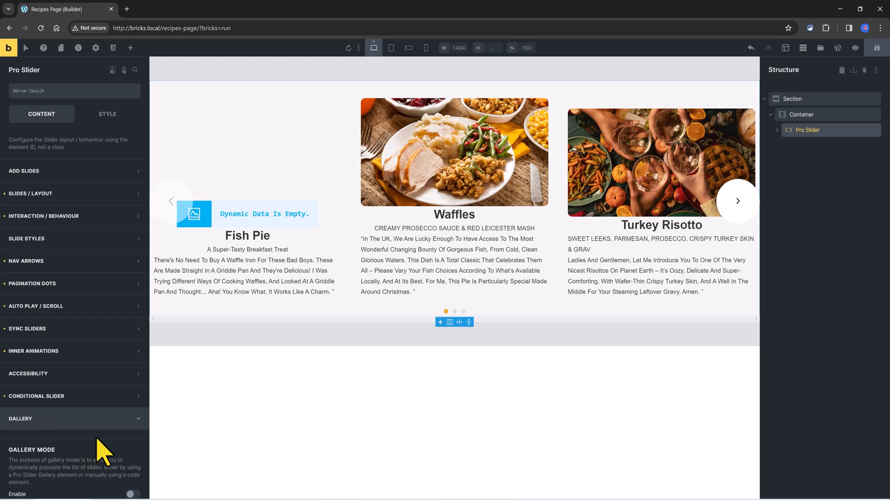
scroll("down", 3)
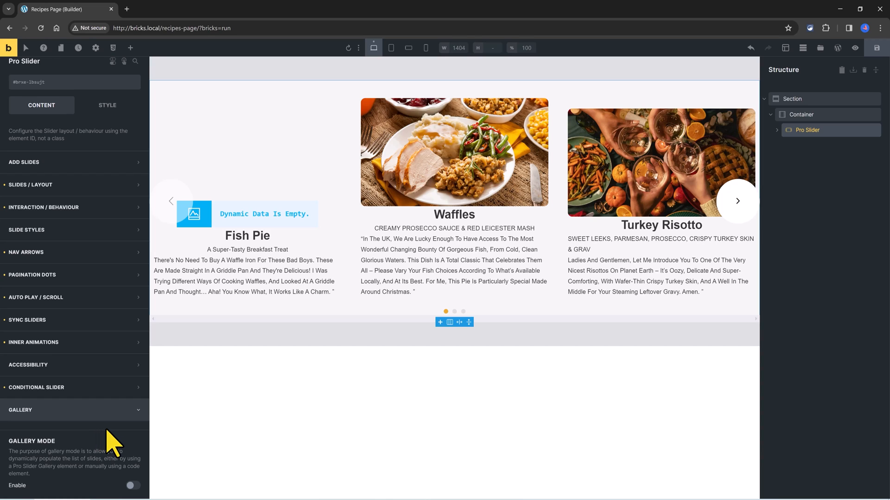
left_click(129, 47)
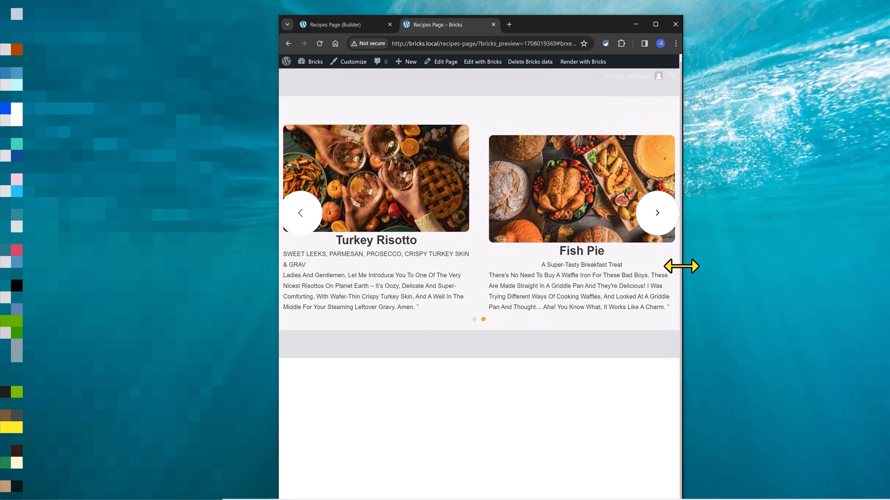
- Resize the live preview window narrower then wider to check how many recipe slides fit
left_click_drag(680, 266, 631, 266)
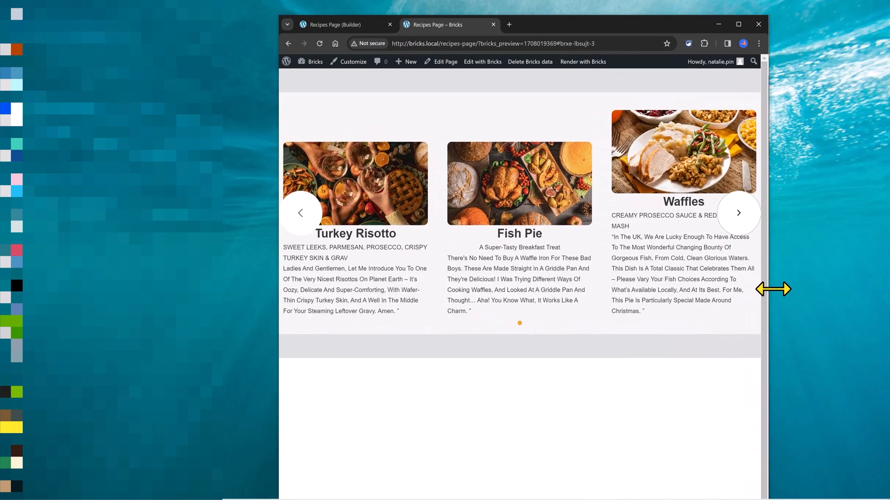
left_click_drag(772, 289, 876, 289)
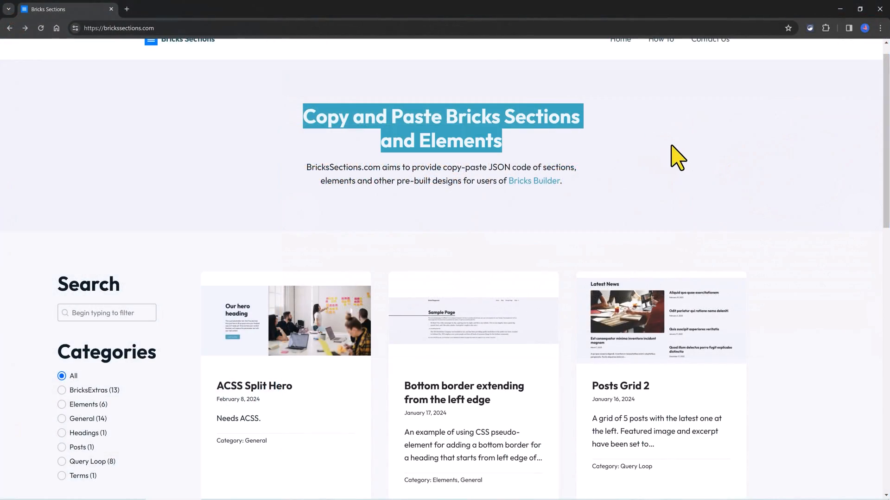
- Filter the section library by BricksExtras, then Elements, then General, and browse the cards
left_click(61, 390)
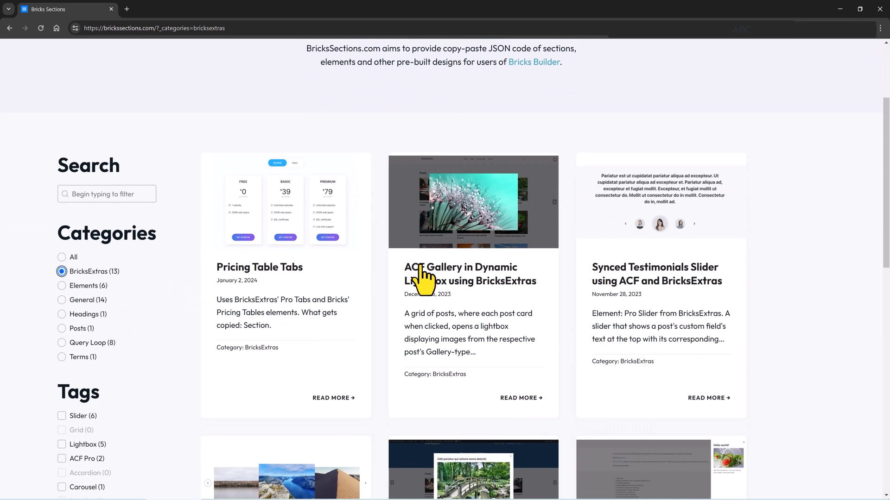
mouse_move(62, 297)
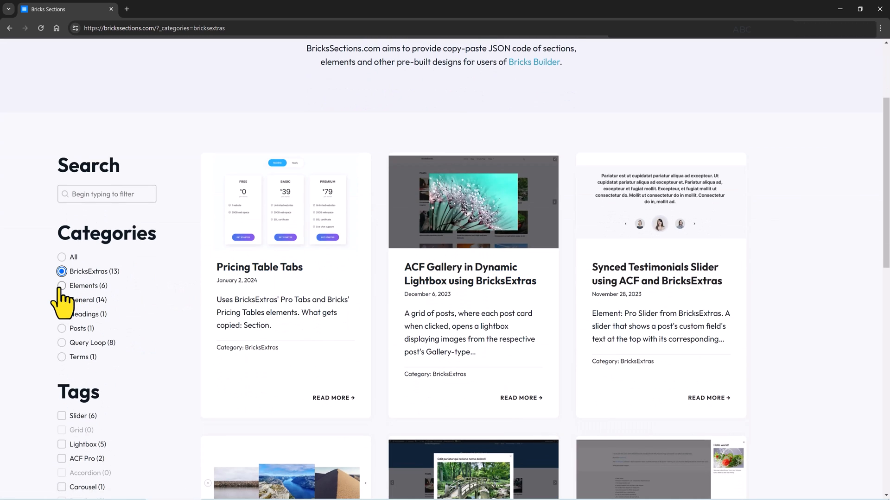
left_click(61, 286)
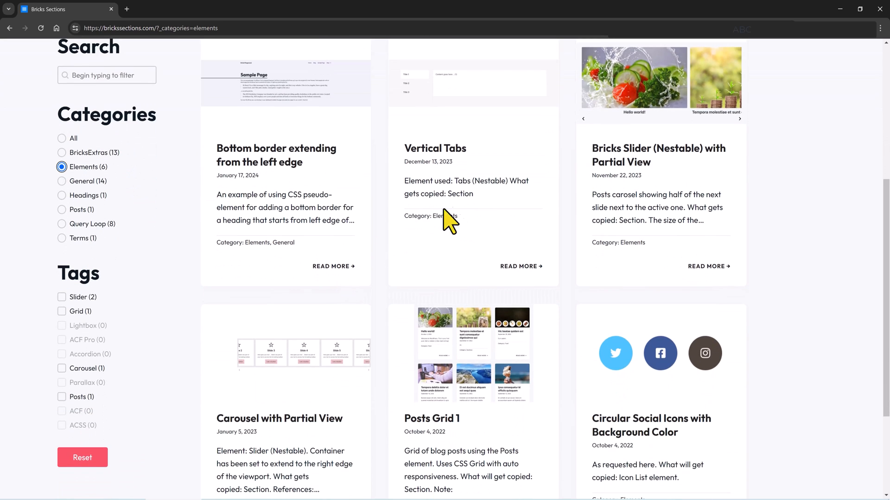
mouse_move(64, 183)
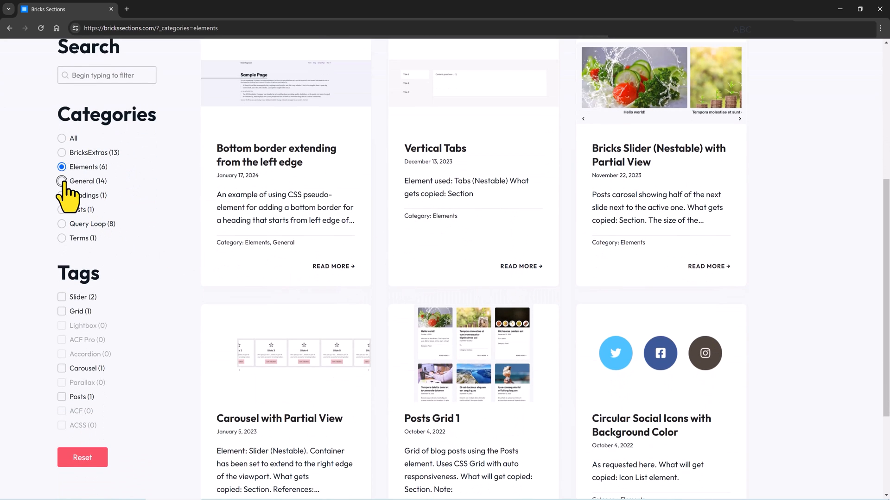
left_click(62, 181)
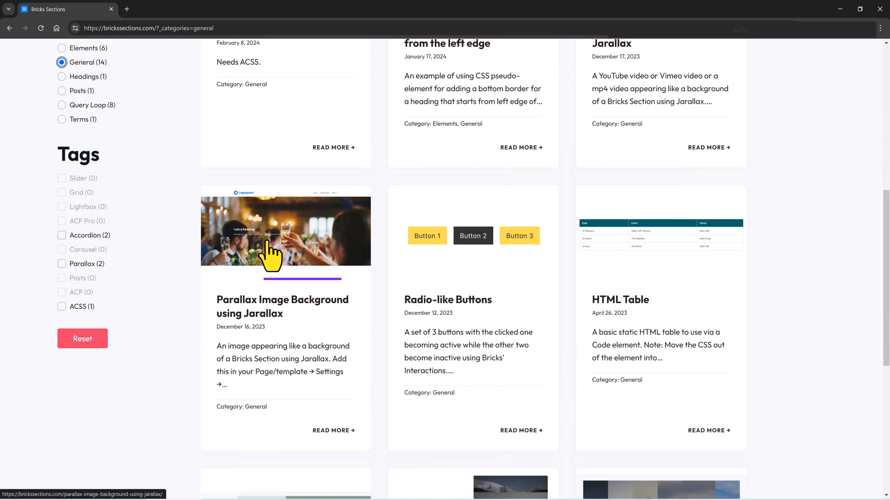
scroll("down", 3)
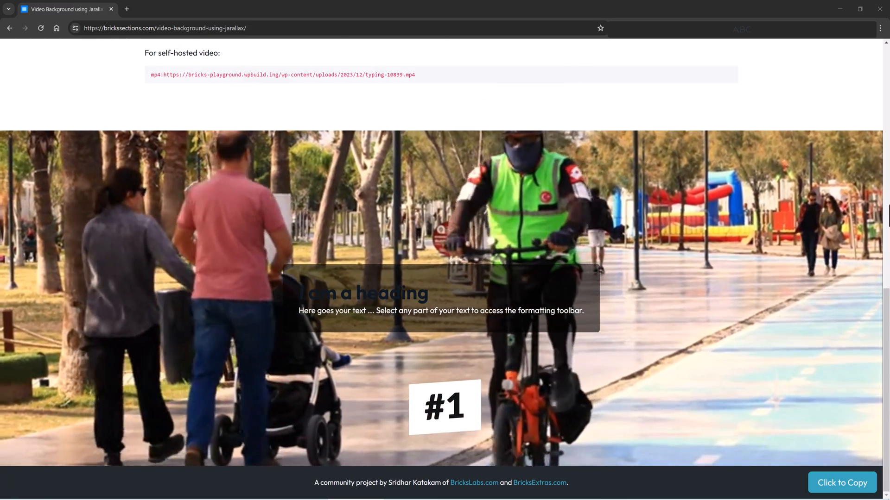
- Scroll through the Jarallax video background setup scripts and sample URLs down to the live demo
scroll("up", 3)
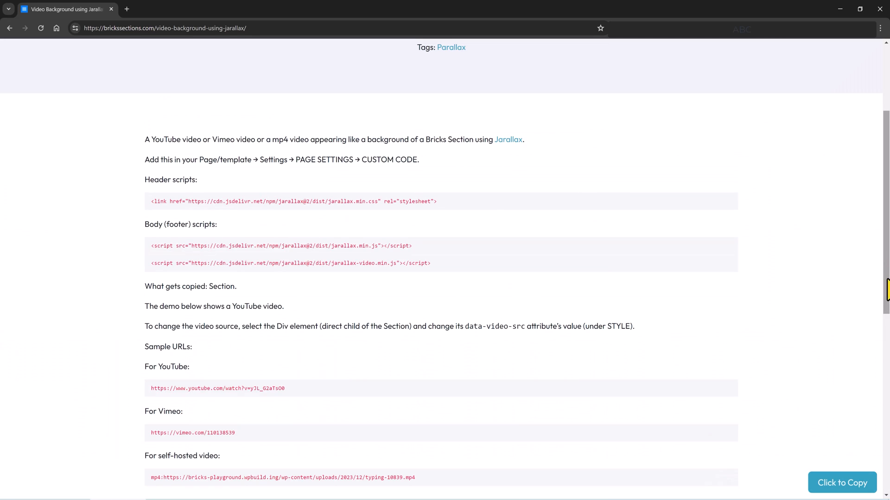
scroll("down", 3)
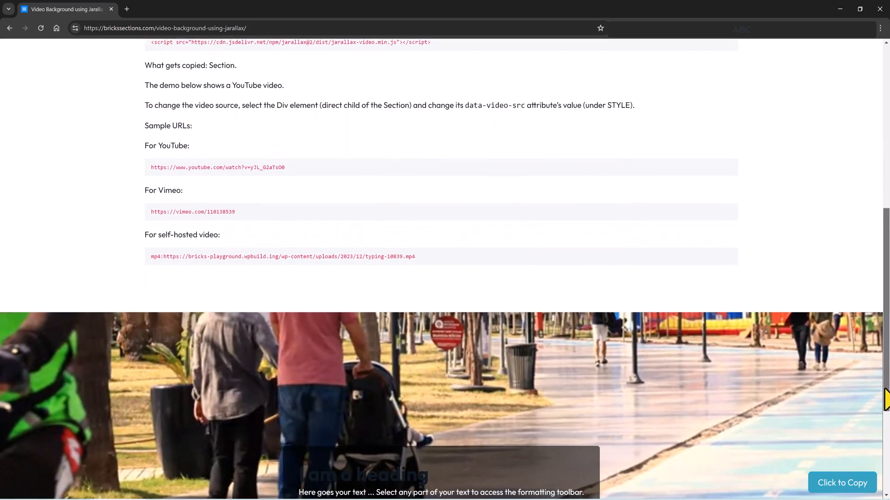
scroll("down", 3)
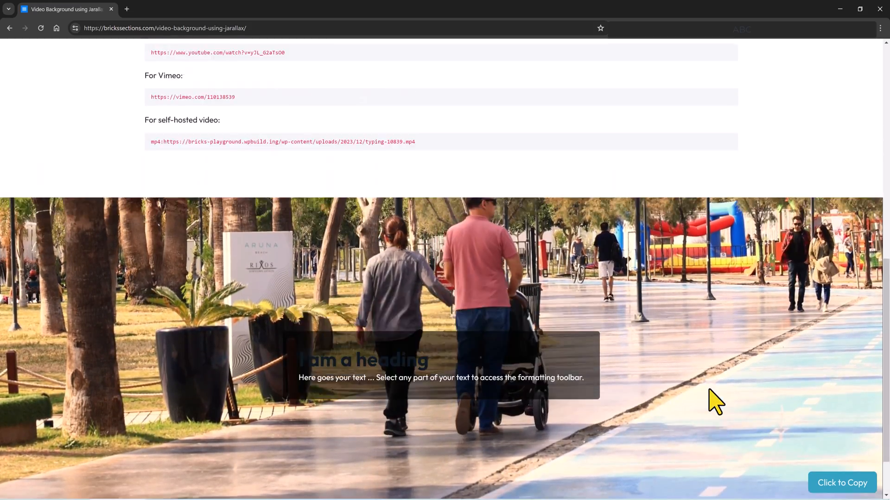
scroll("down", 3)
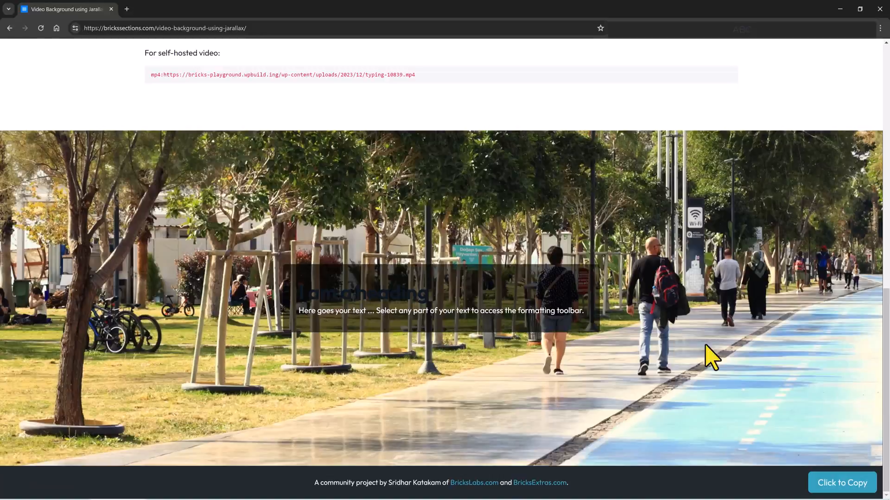
mouse_move(879, 408)
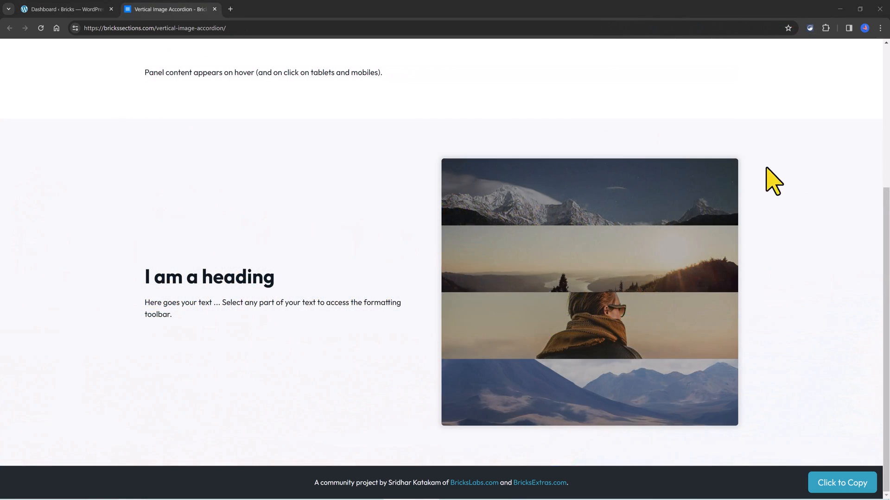
mouse_move(605, 286)
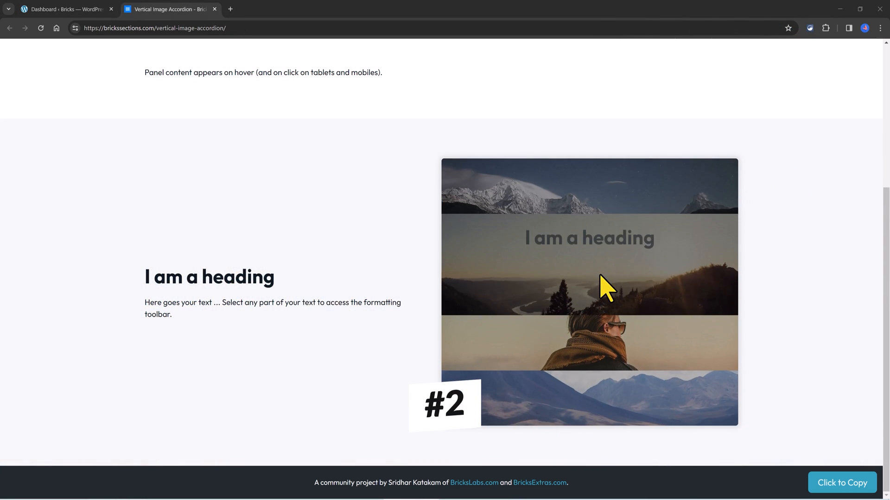
mouse_move(570, 383)
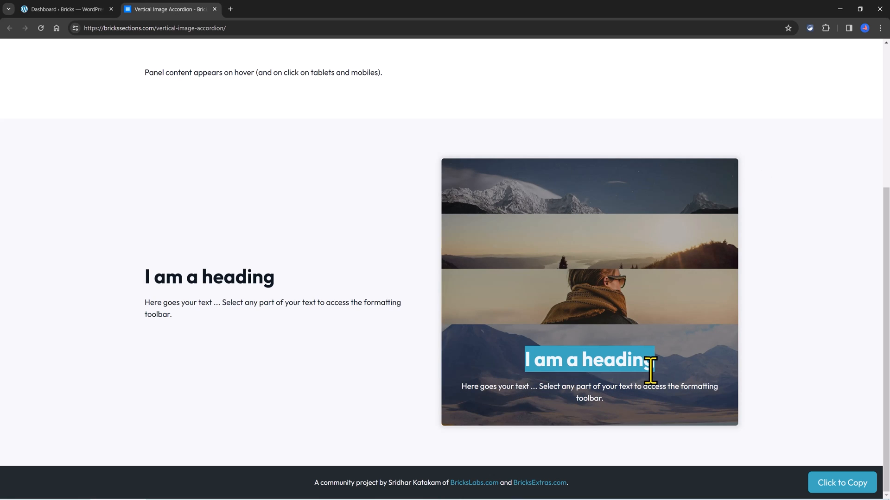
mouse_move(379, 269)
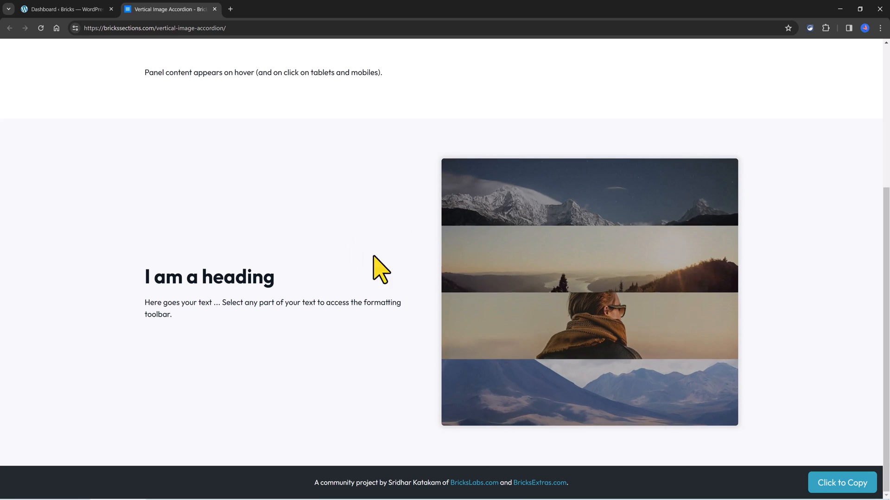
mouse_move(635, 316)
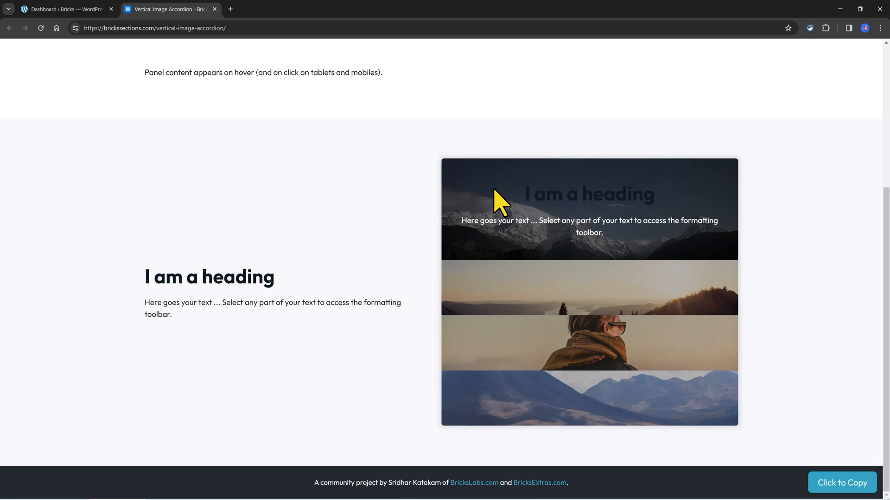
mouse_move(387, 216)
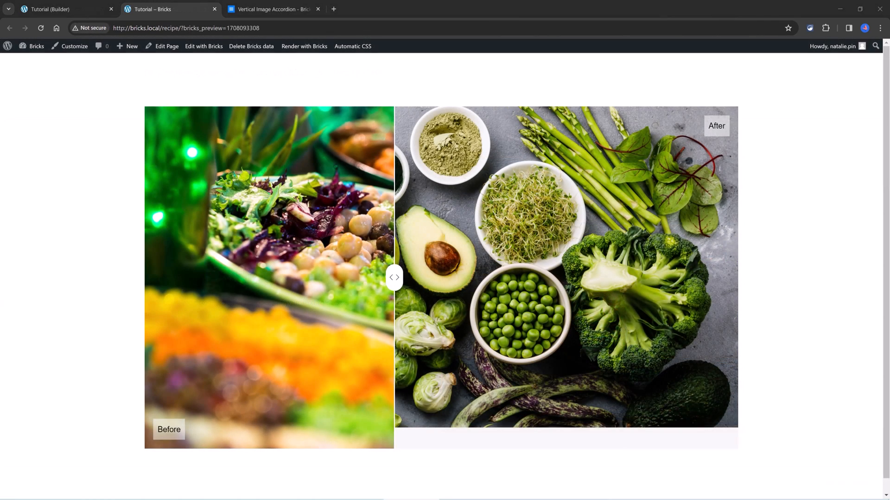
- Drag the Before/After handle toward After, then back left to reveal more of the salad Before image
left_click_drag(393, 277, 498, 277)
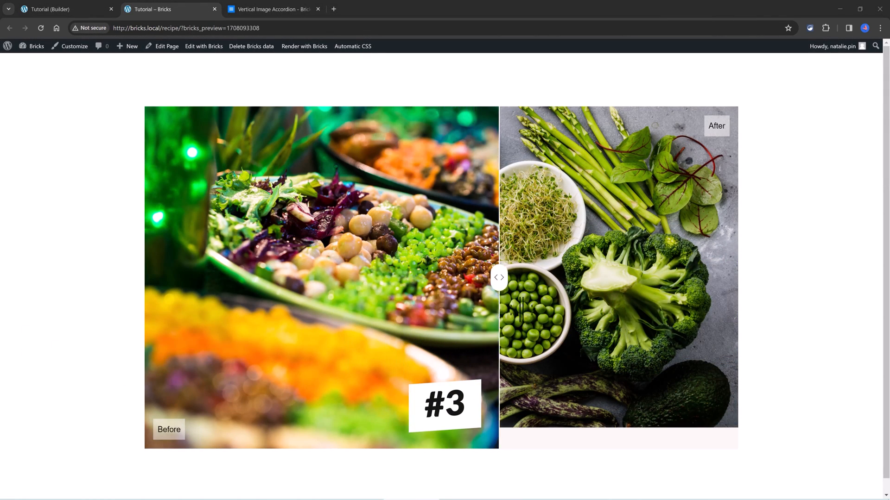
left_click_drag(498, 277, 272, 277)
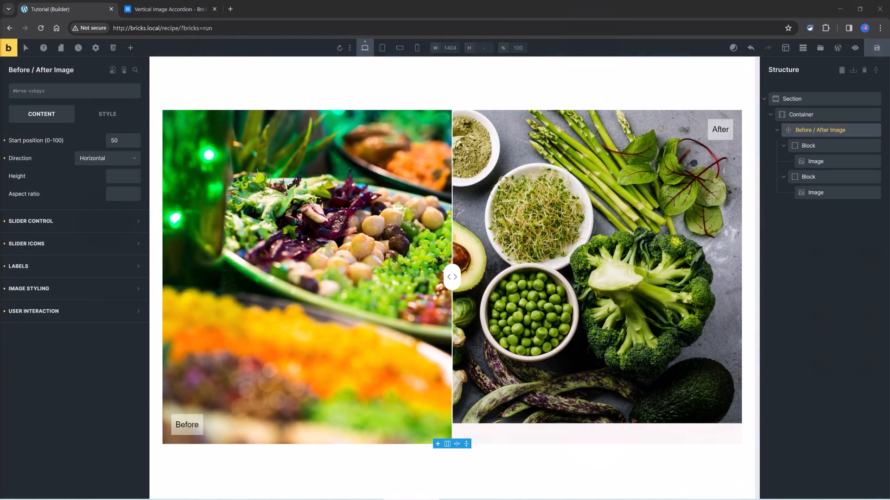
mouse_move(46, 151)
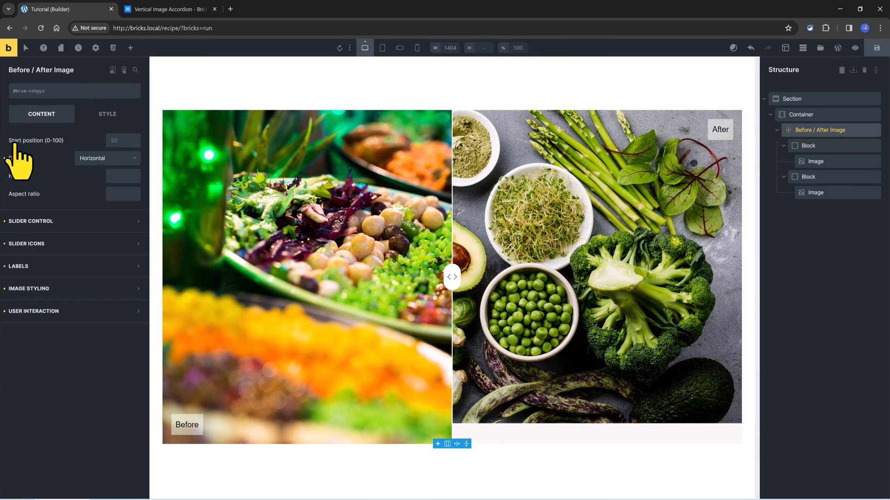
- Focus the Start position field and expand the Slider Icons section of the Before / After Image
left_click(122, 140)
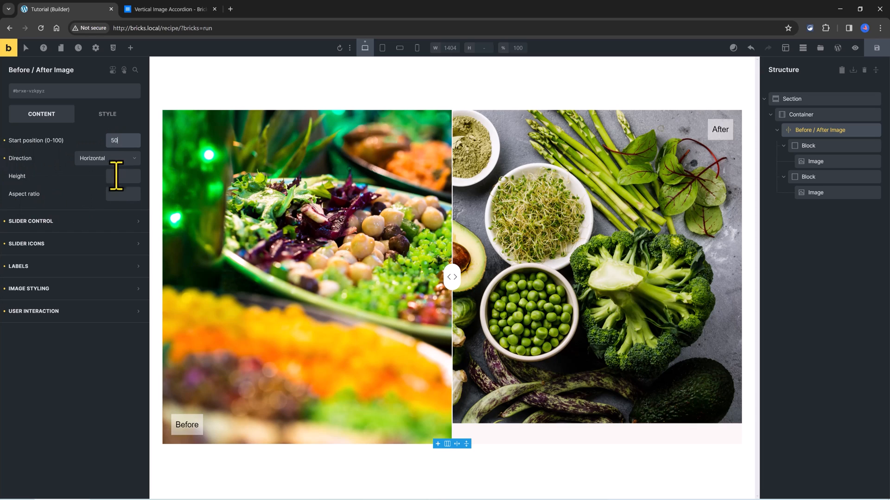
left_click(107, 159)
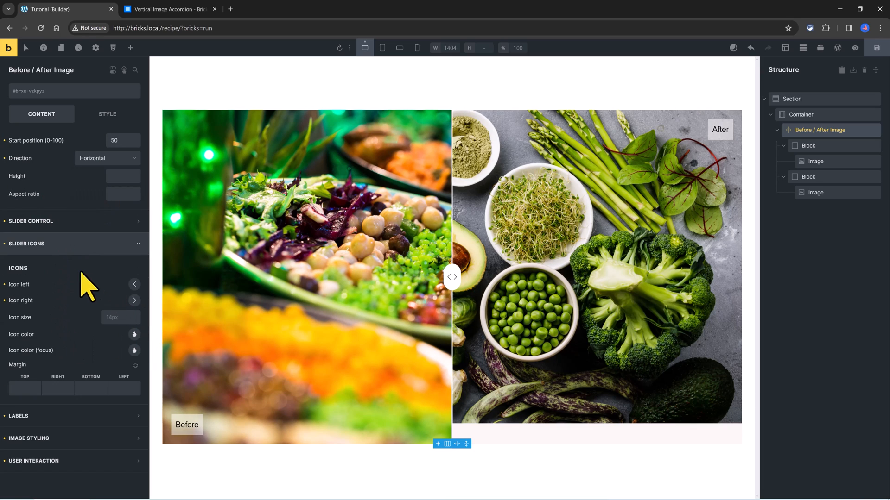
left_click(816, 192)
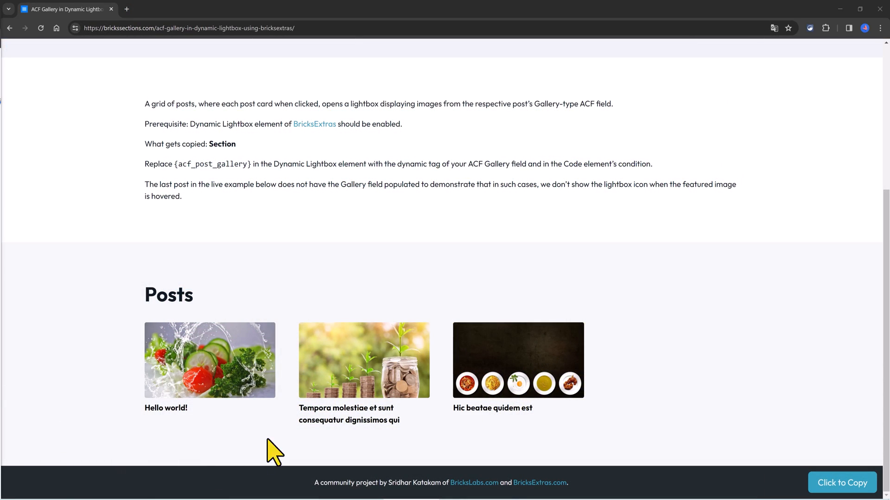
- Open the Hello world post's lightbox gallery and advance through five of its photos
left_click(210, 360)
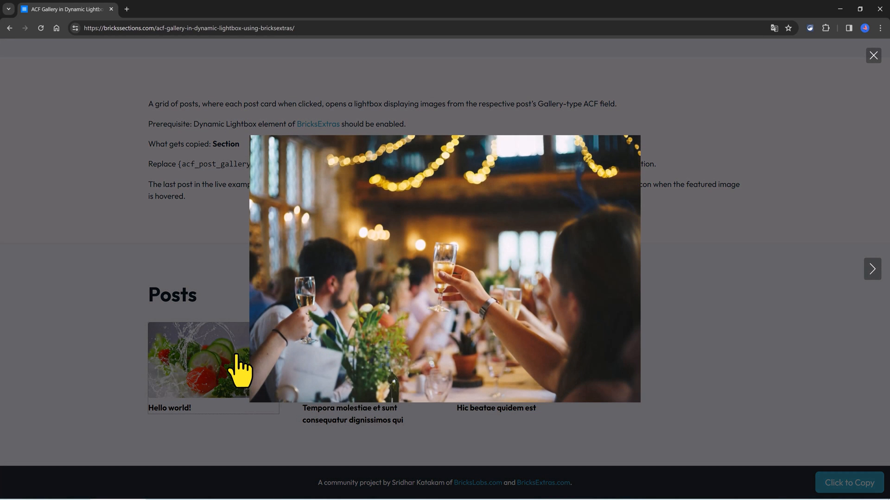
mouse_move(772, 279)
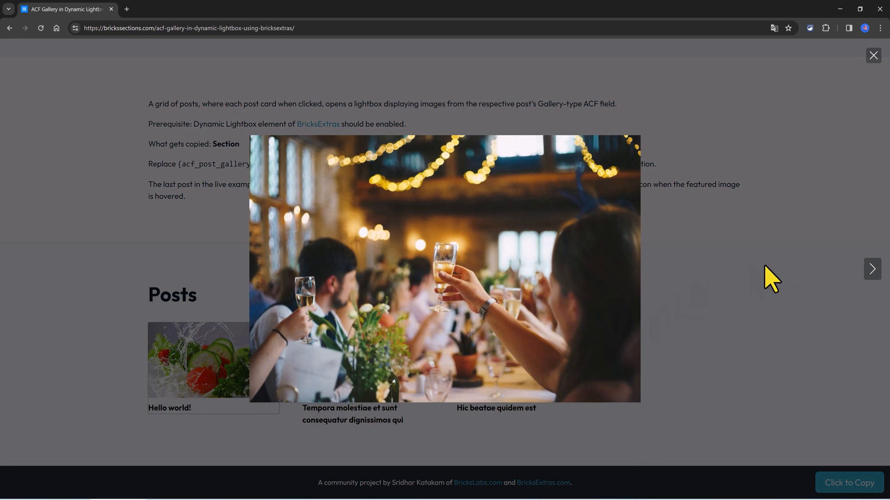
mouse_move(872, 269)
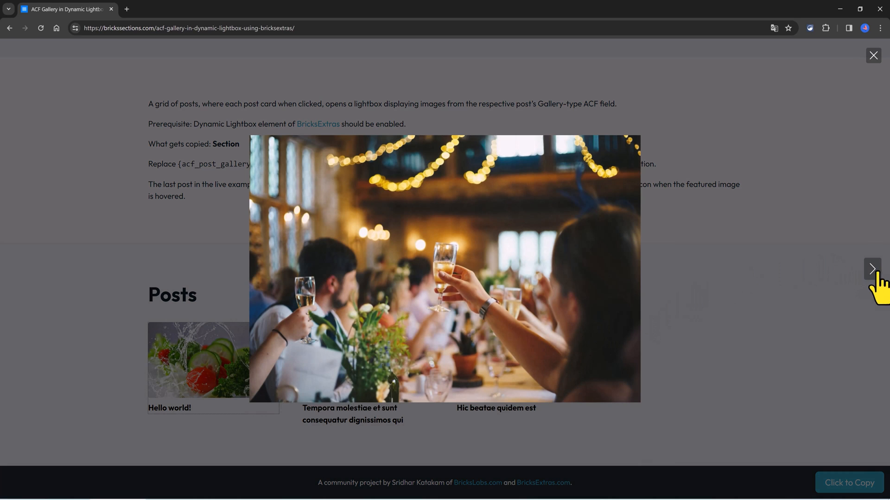
left_click(871, 269)
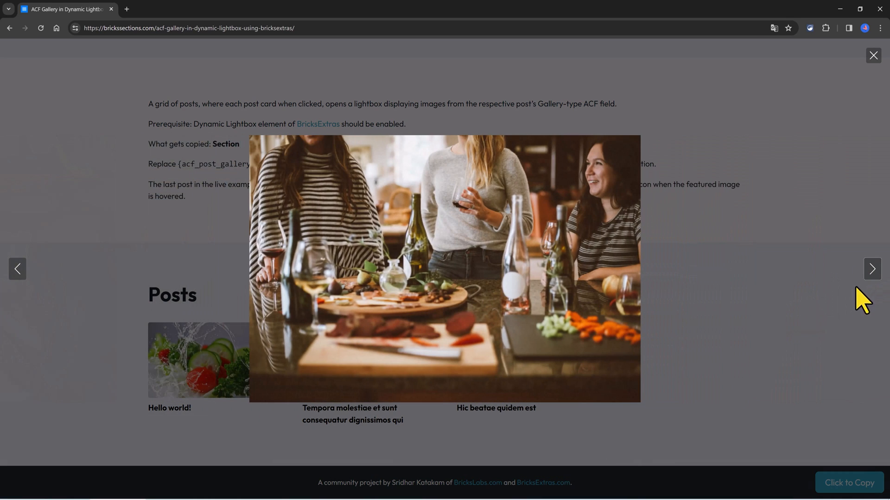
left_click(871, 269)
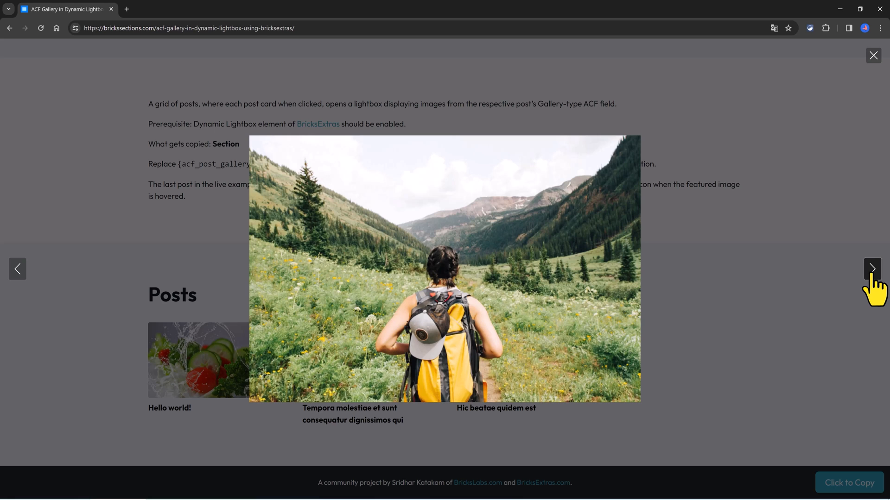
left_click(871, 269)
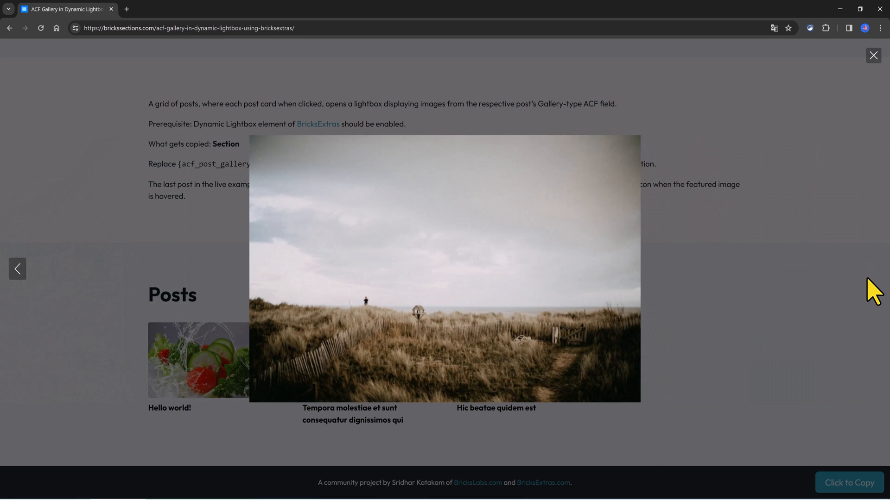
left_click(872, 268)
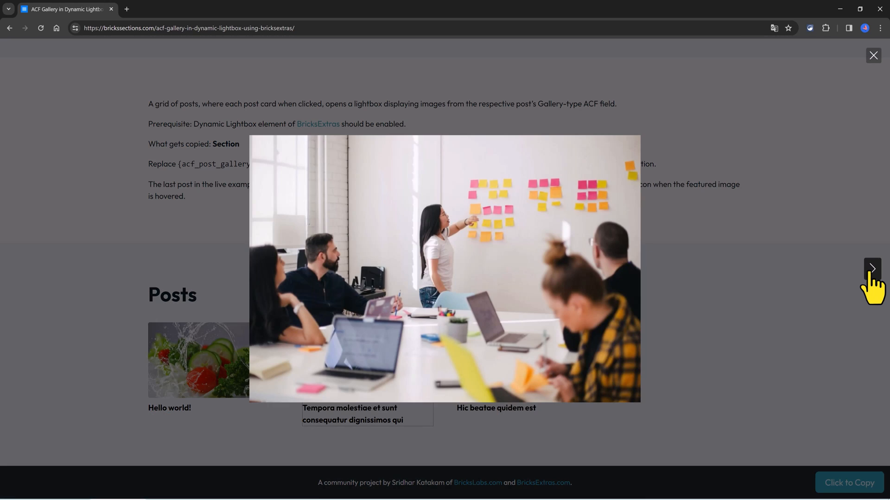
left_click(871, 269)
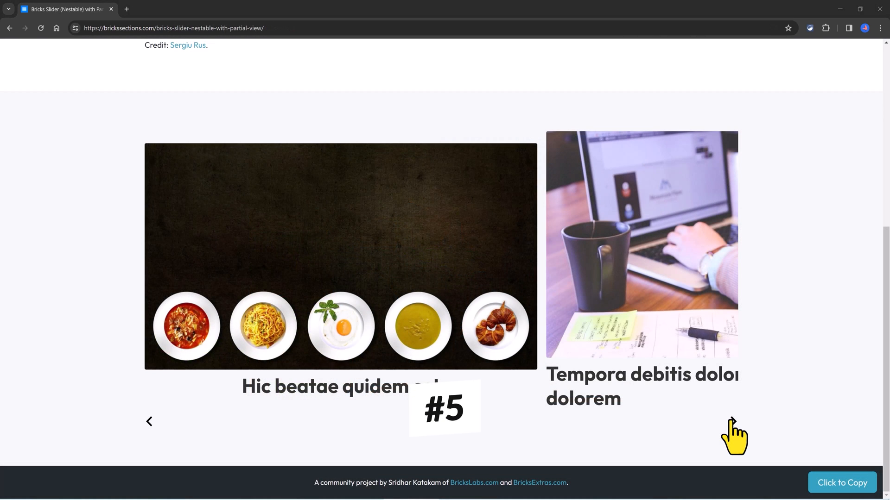
- Step the partial-view post slider forward seven slides with its next arrow
left_click(732, 420)
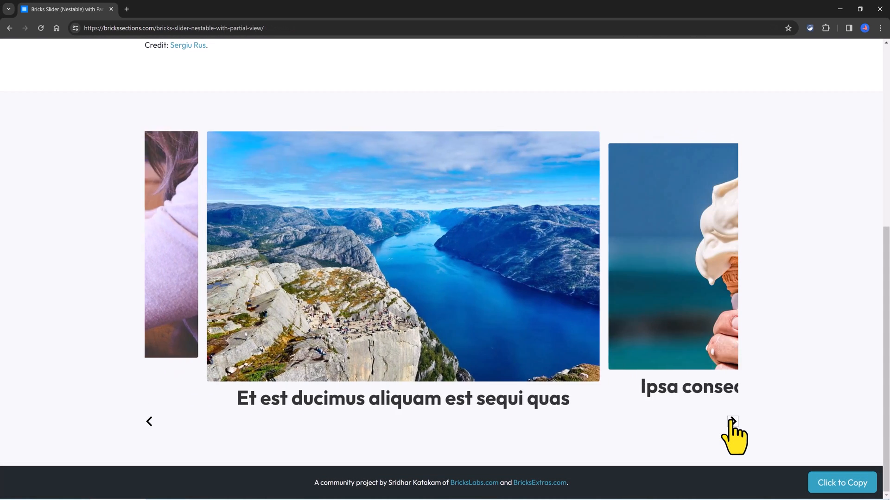
left_click(731, 422)
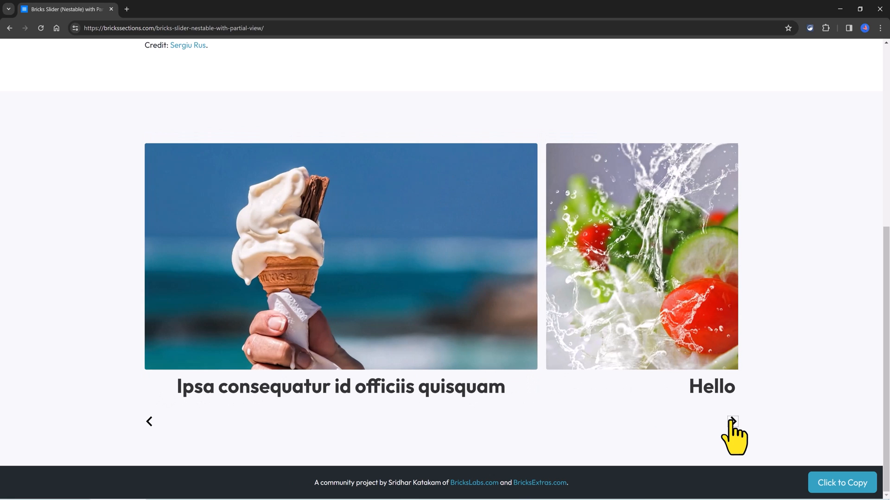
left_click(732, 421)
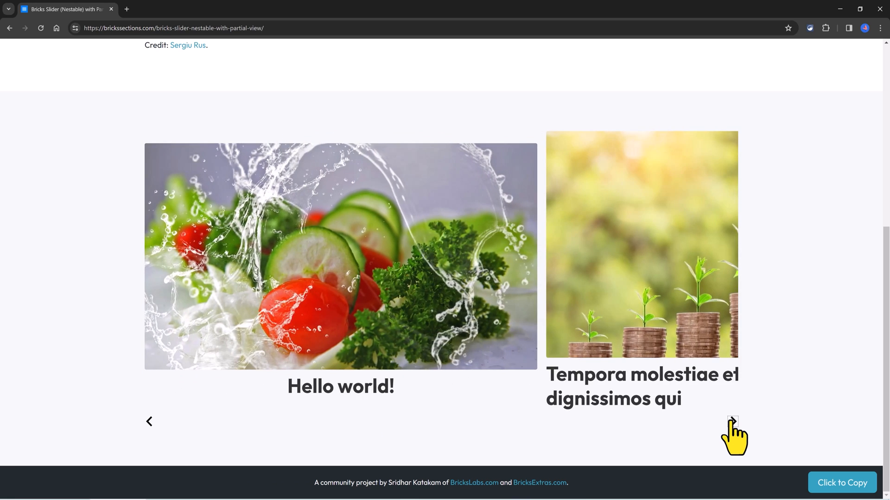
left_click(731, 421)
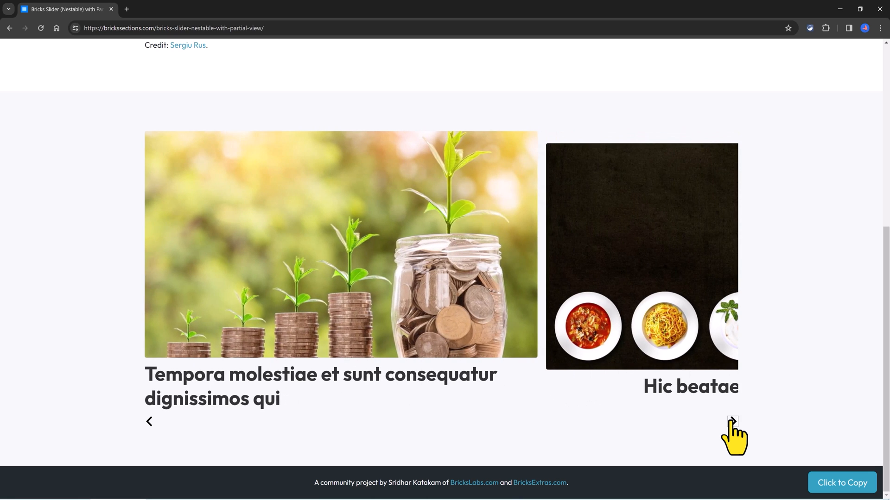
left_click(732, 421)
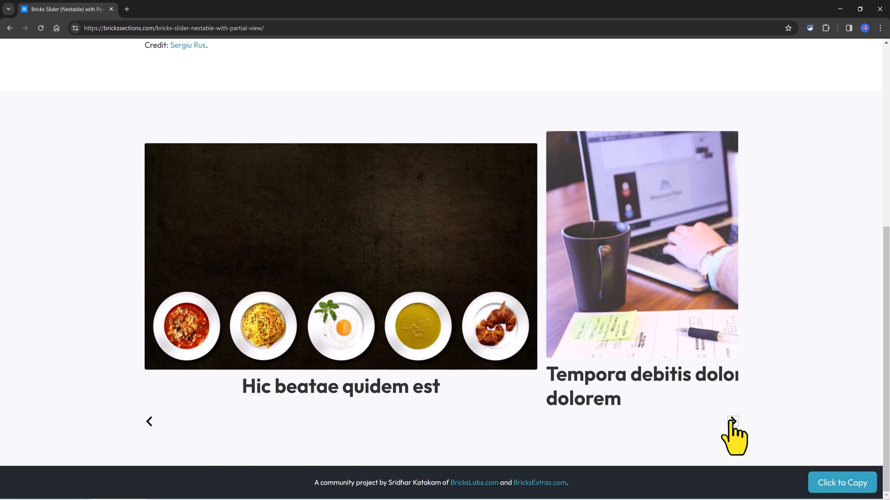
left_click(732, 420)
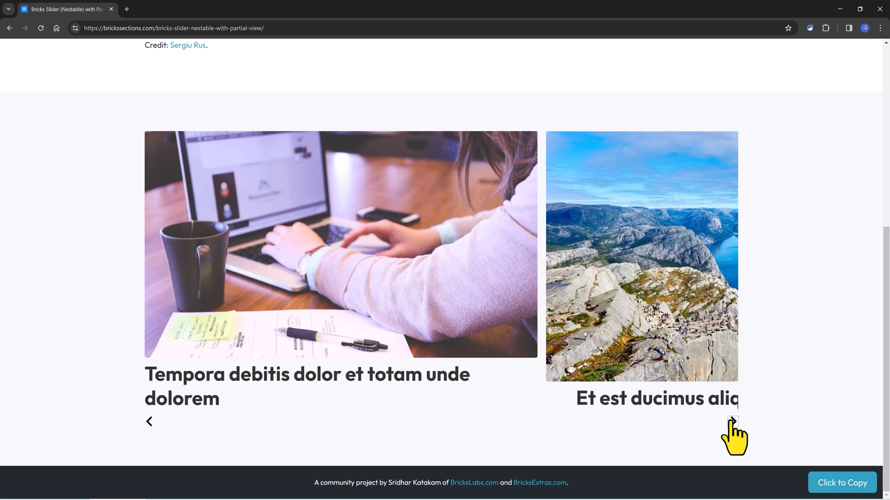
left_click(732, 421)
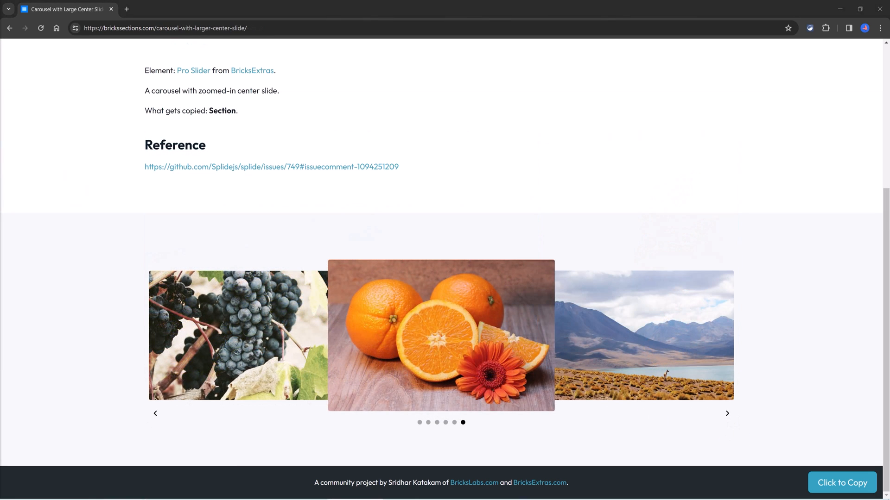
mouse_move(728, 397)
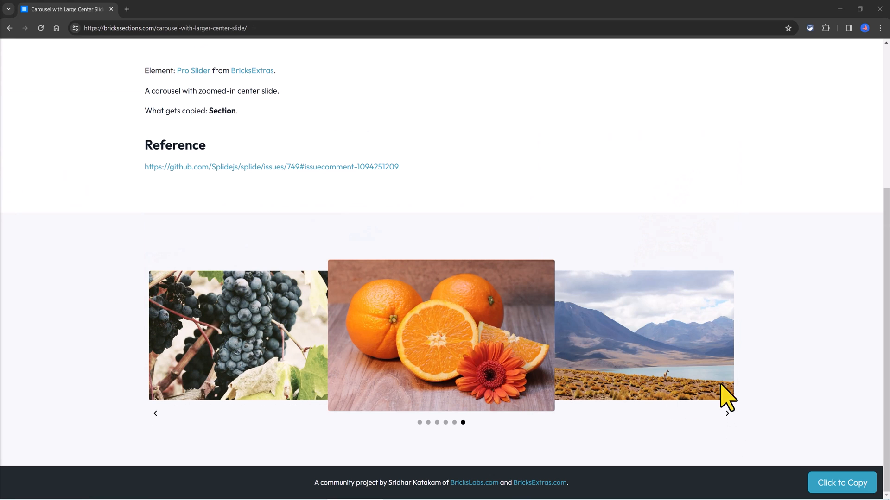
- Advance the carousel through the fjord, desert dune, grapes and oranges photos
left_click(728, 413)
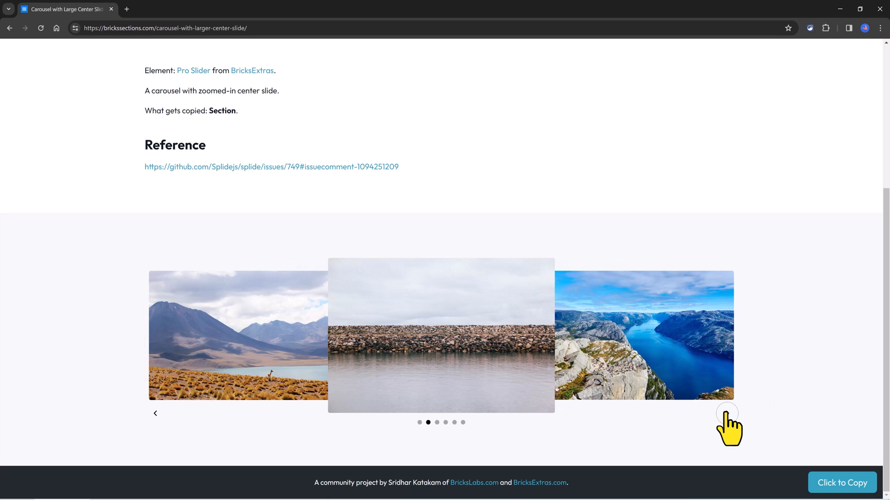
left_click(727, 413)
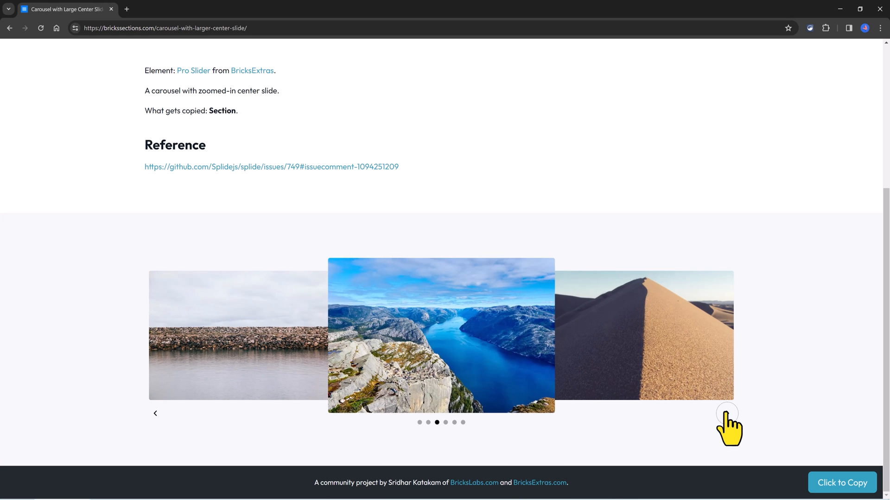
left_click(726, 413)
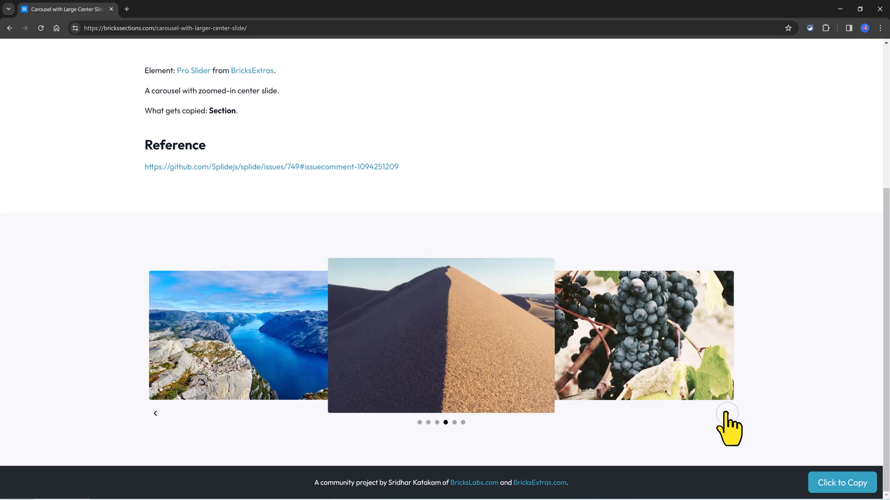
left_click(728, 425)
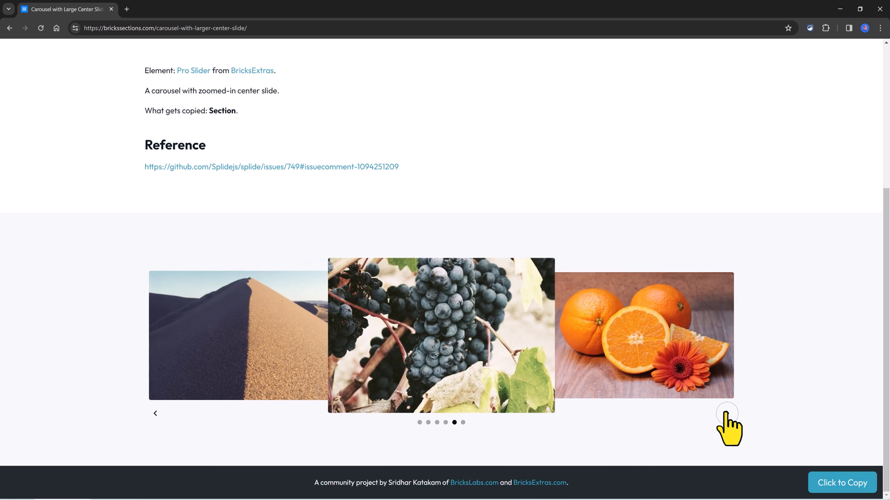
left_click(727, 415)
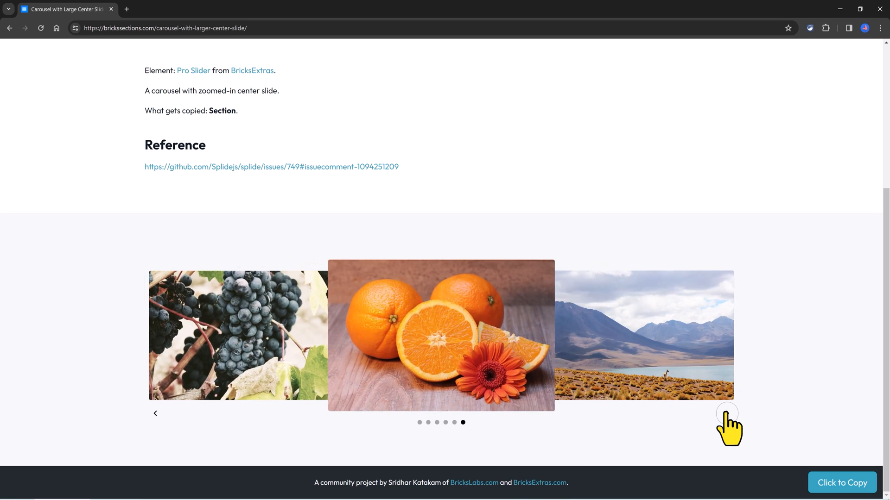
- Continue past the mountain lake and rock wall photos until the fjord is centered again
left_click(727, 413)
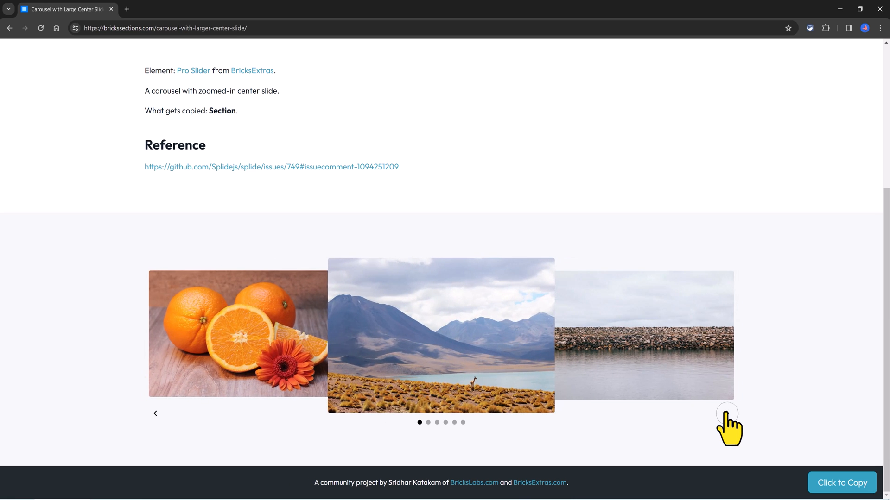
left_click(726, 413)
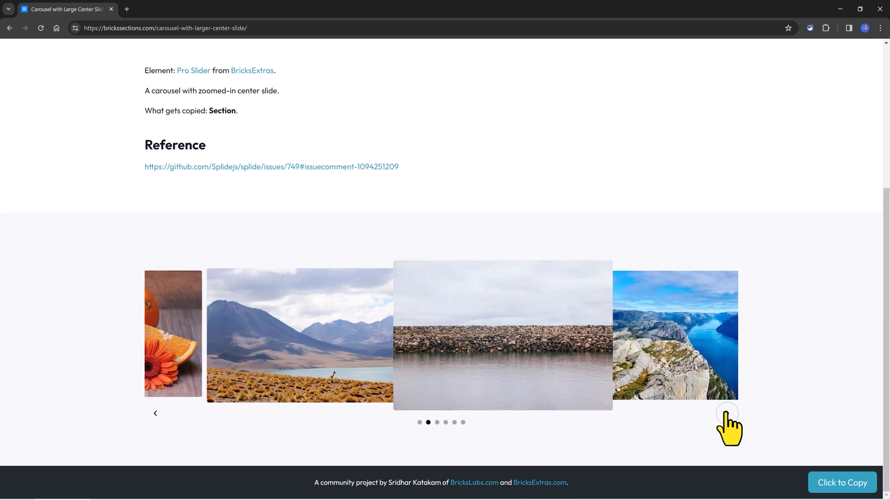
left_click(728, 413)
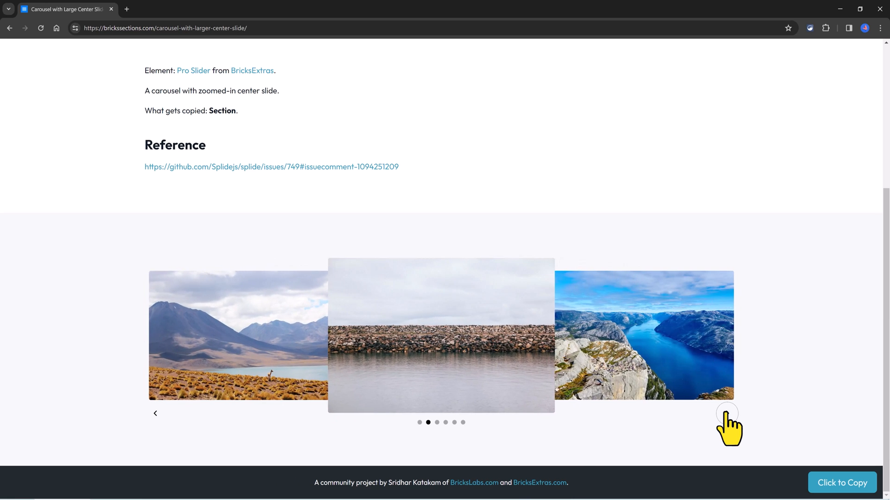
left_click(728, 413)
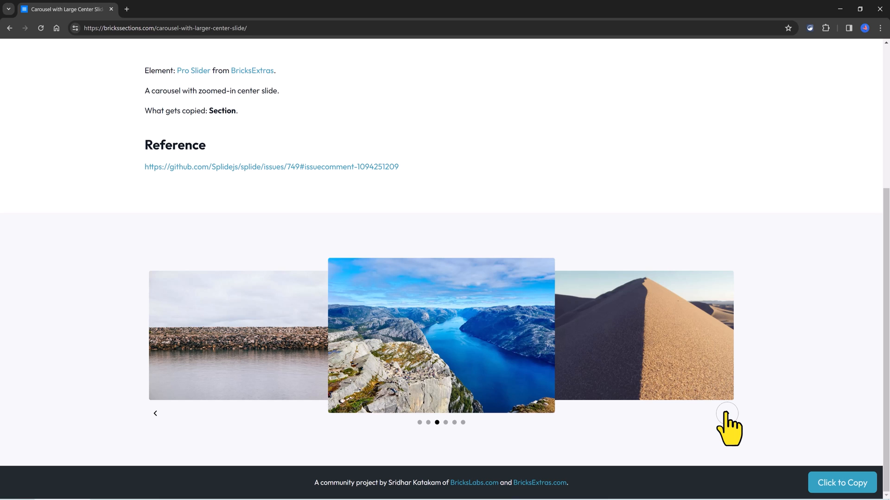
left_click(726, 413)
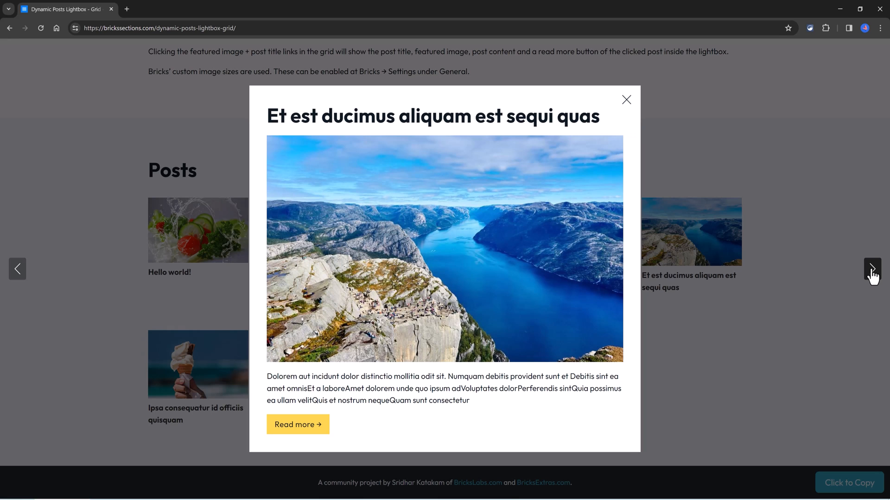
- Step the lightbox forward three posts, reaching the Quasi facilis sunt cupiditate qui post
left_click(871, 269)
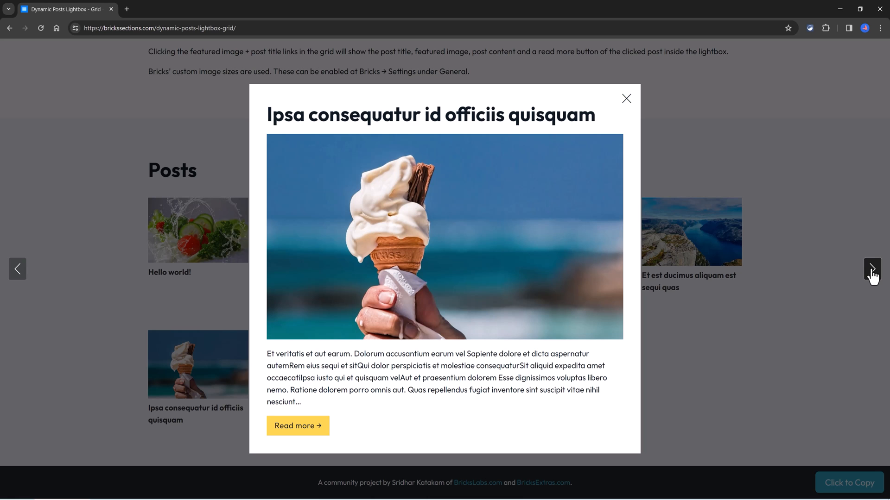
left_click(872, 269)
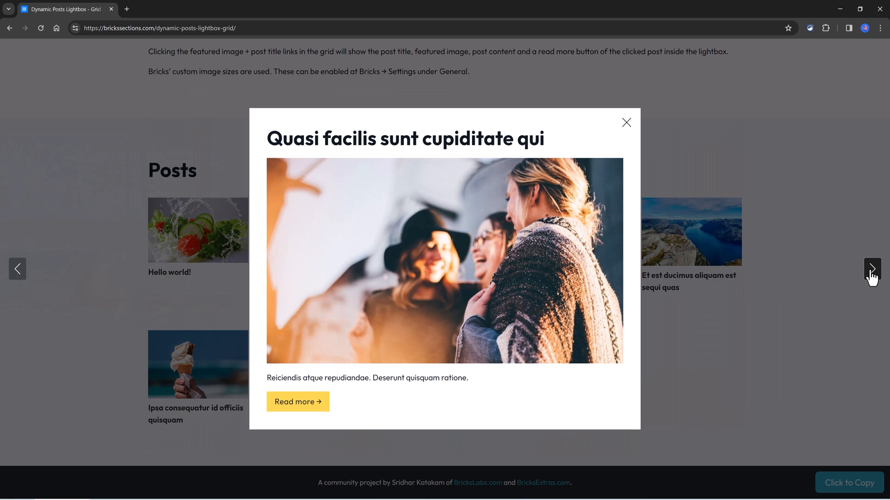
left_click(871, 269)
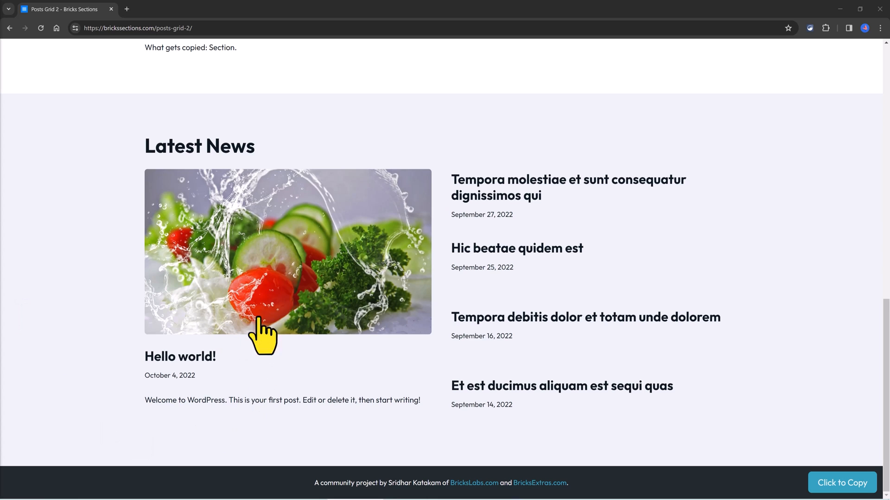
mouse_move(283, 326)
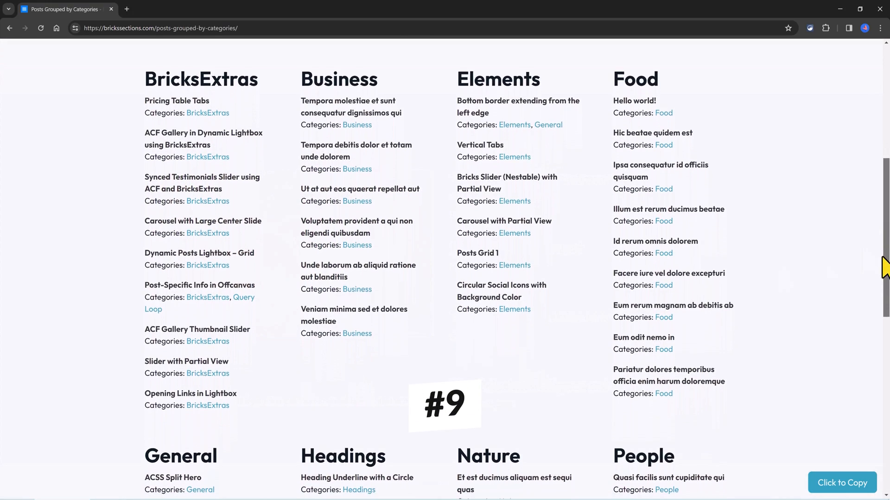
- Scroll down the category columns to reveal the General, Headings, Nature and People groups
scroll("down", 3)
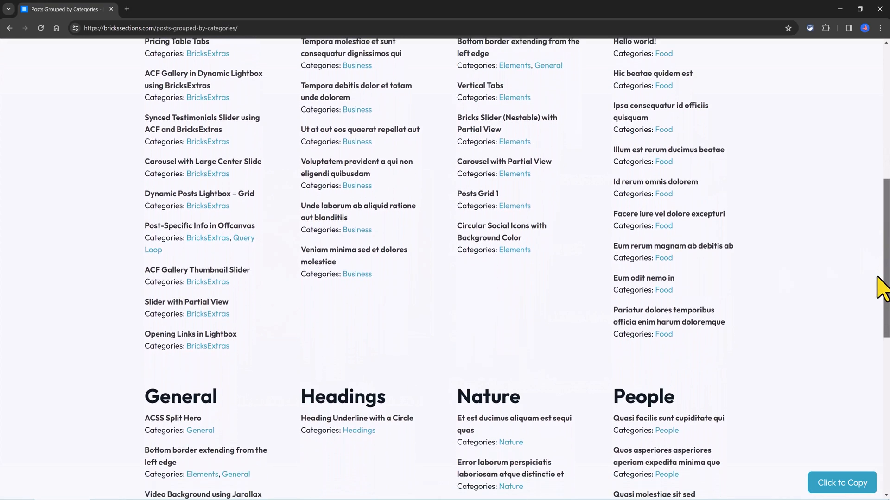
scroll("down", 3)
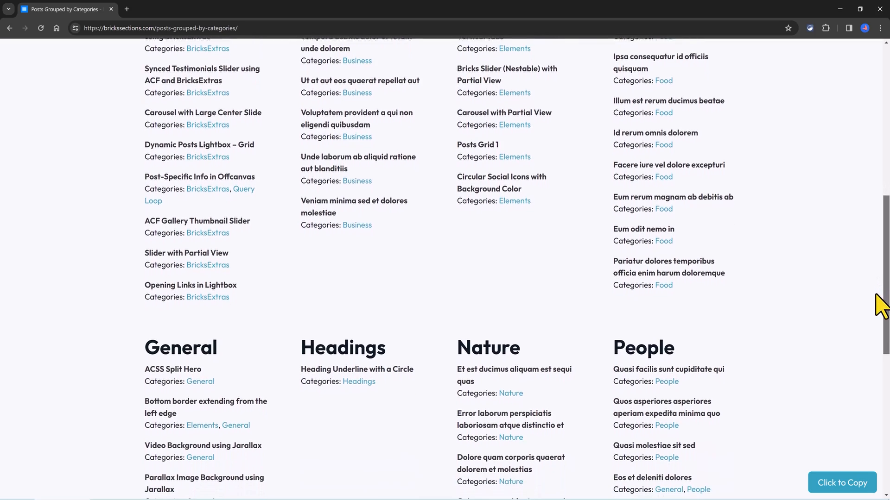
scroll("down", 3)
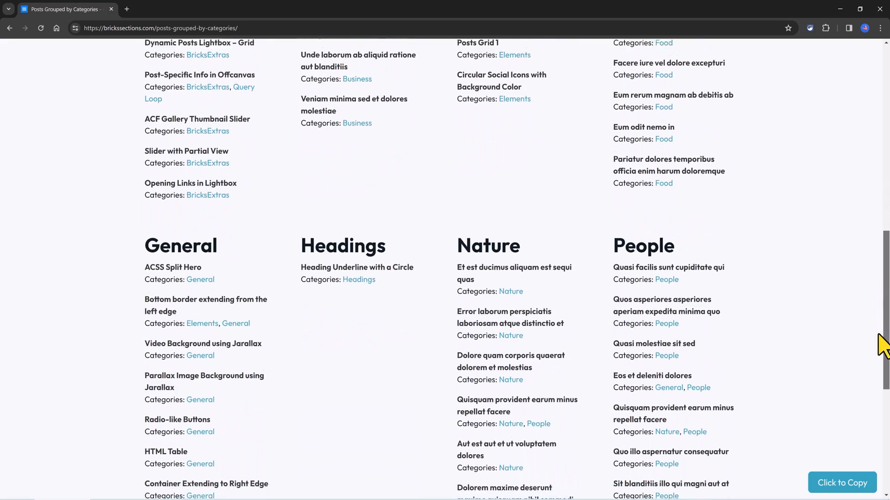
scroll("down", 3)
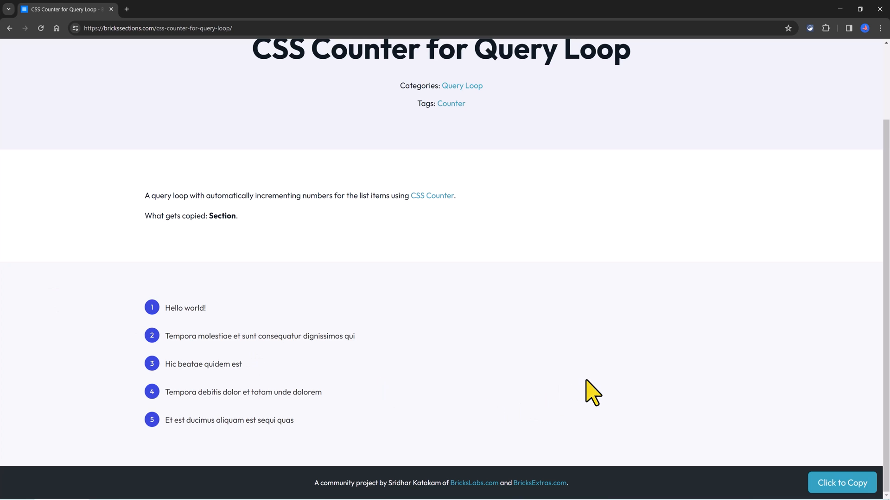
mouse_move(588, 395)
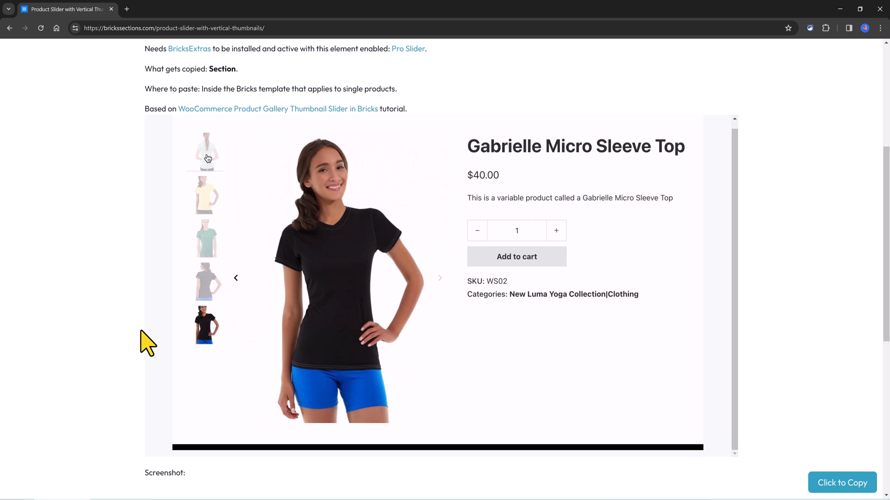
- Advance the product slider from the black top to the yellow one and the next image
left_click(439, 278)
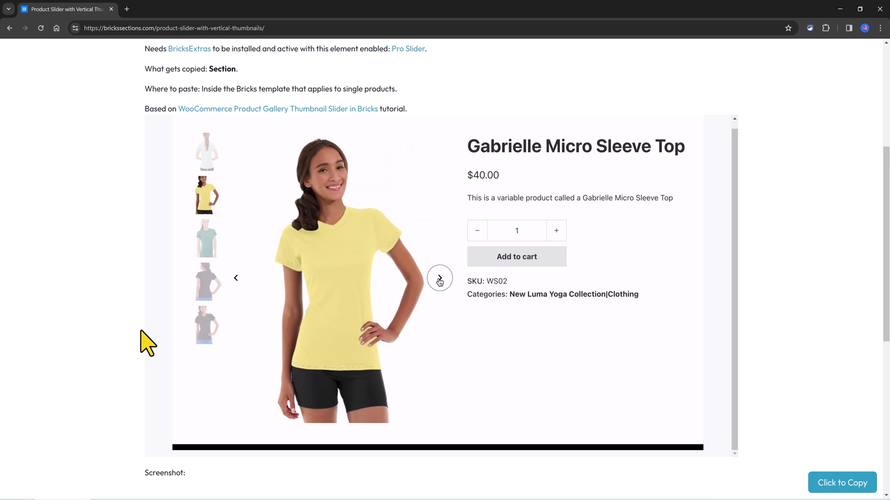
left_click(439, 278)
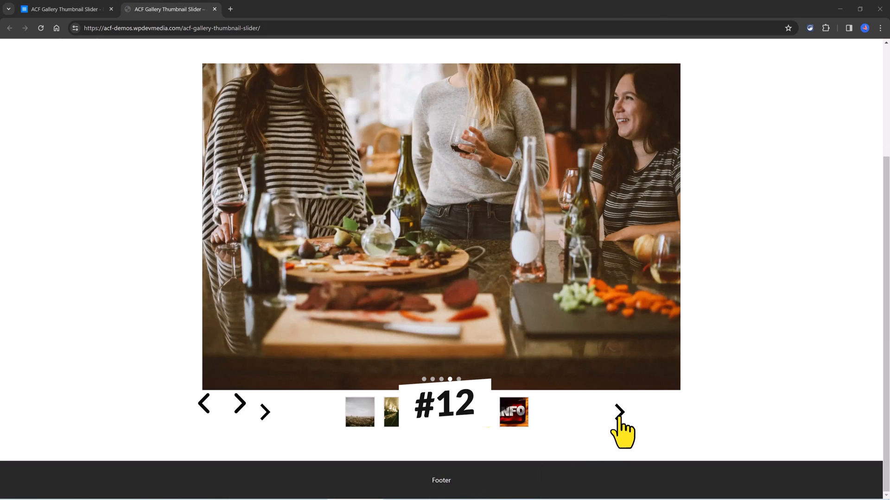
- Advance to the INFO sign photo, then step back toward the escalator photo
left_click(618, 411)
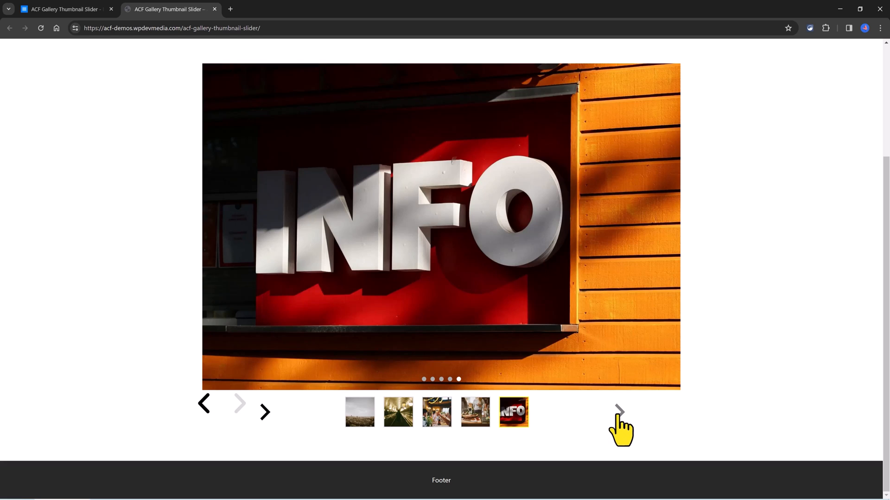
mouse_move(211, 417)
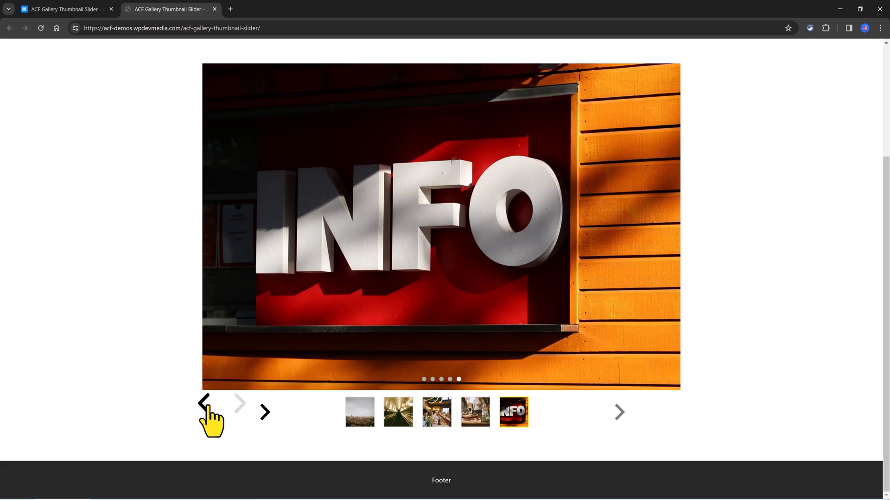
left_click(204, 404)
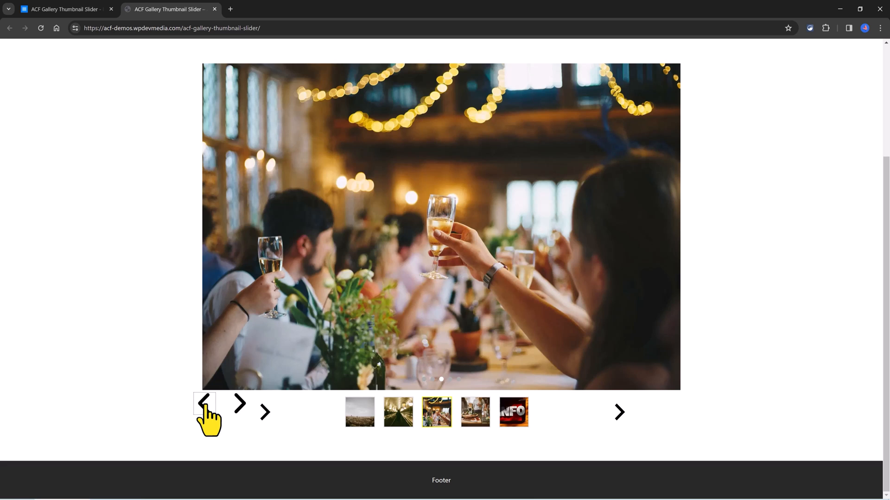
left_click(397, 412)
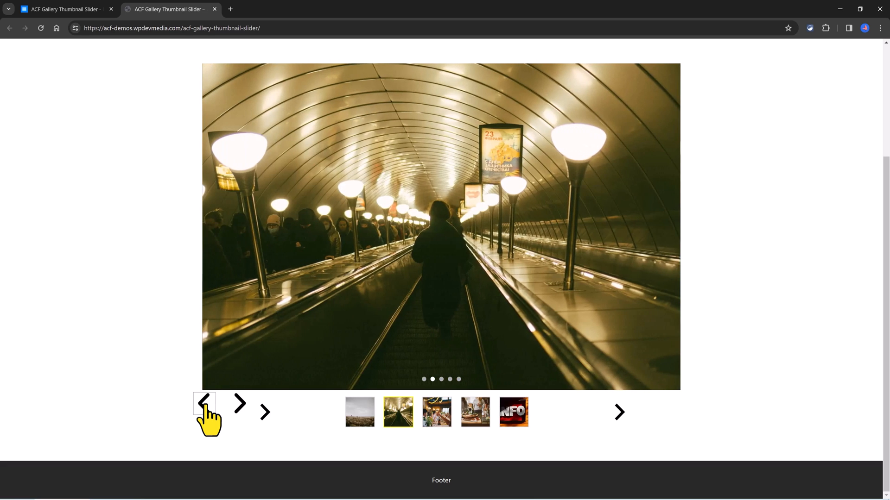
- Step back to the dune grass photo and advance to the INFO sign again
left_click(205, 403)
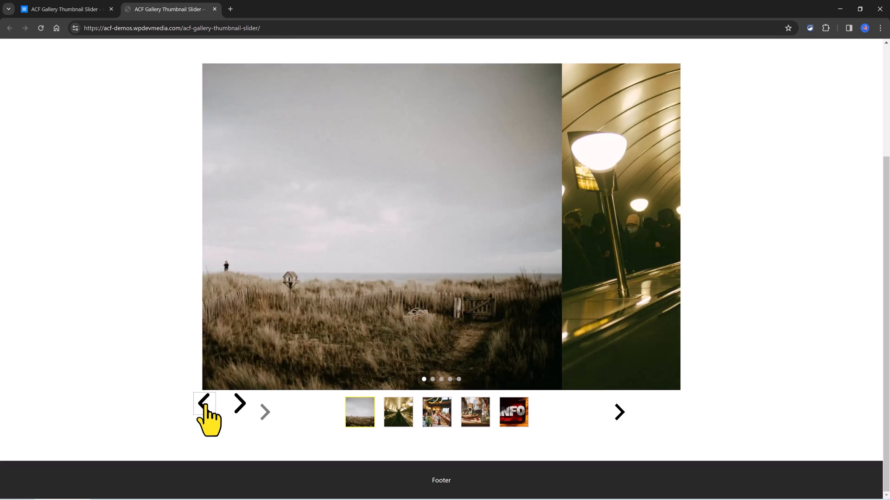
left_click(204, 403)
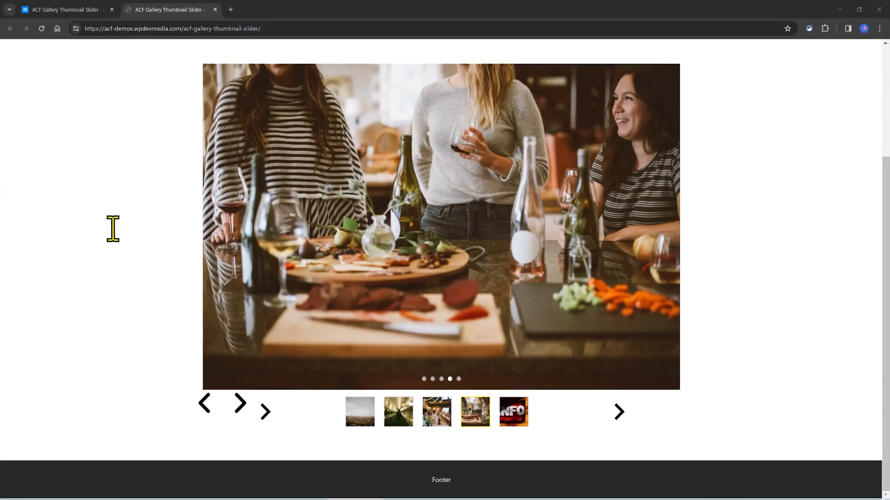
left_click(618, 411)
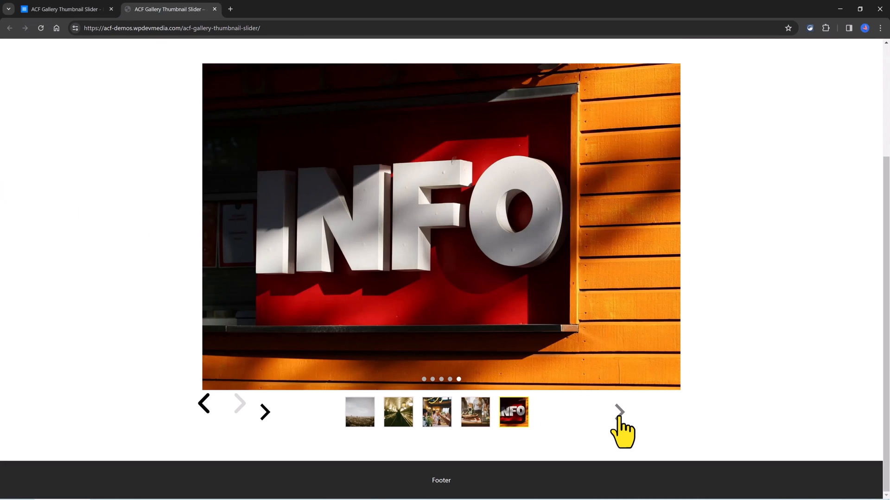